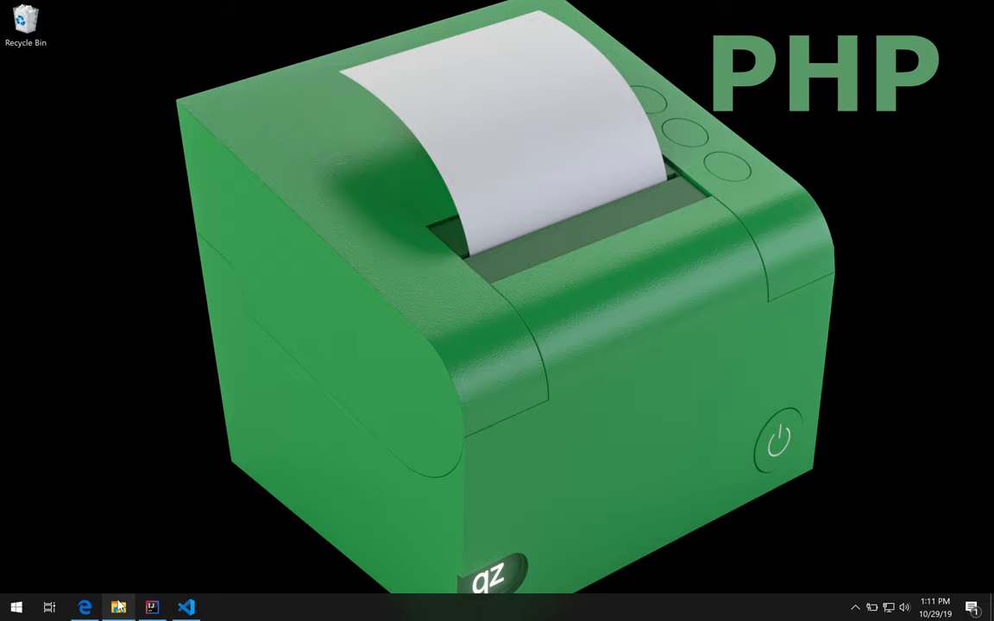
Run qz-tray-2.1.0-RC8.1.exe from Downloads and approve the User Account Control prompt.
click(118, 606)
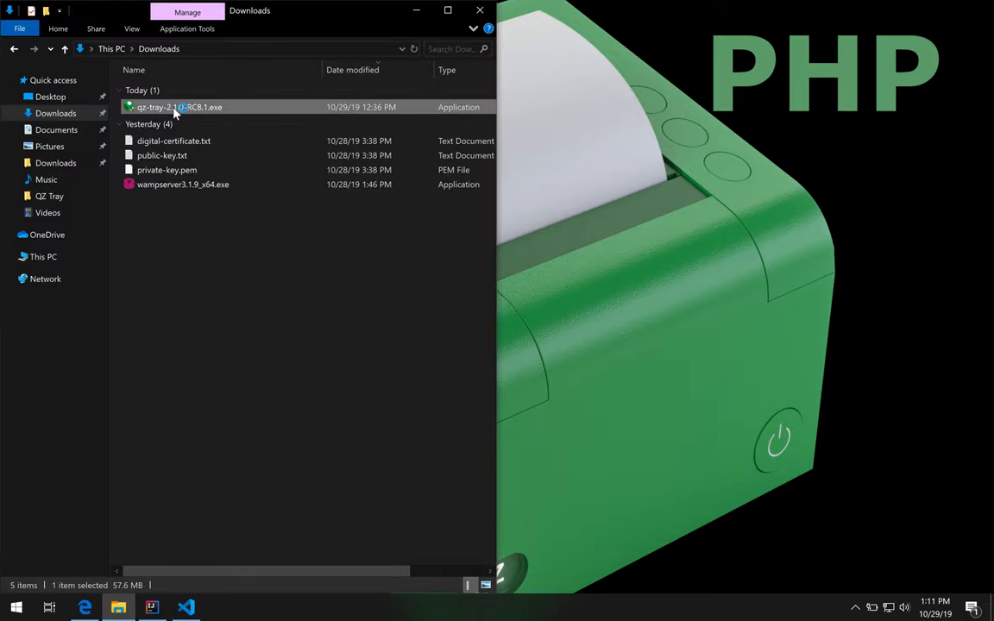
double_click(177, 107)
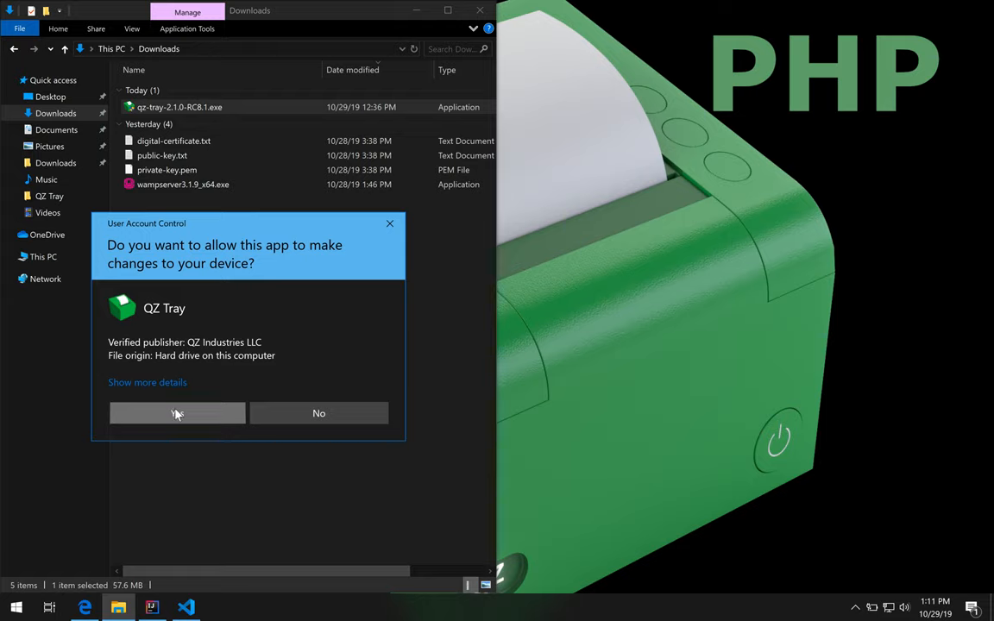
click(177, 414)
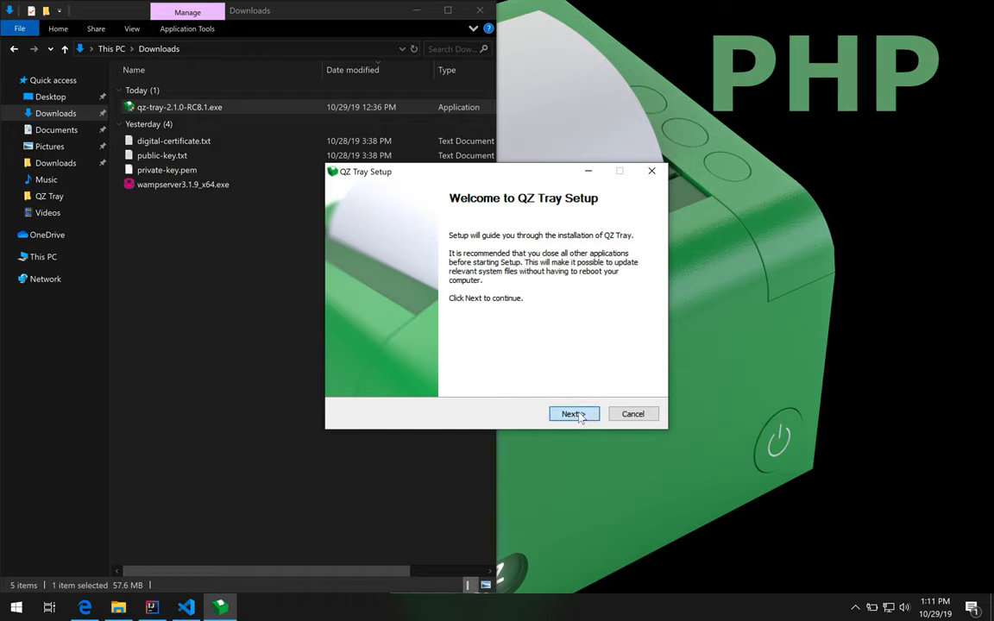
Install QZ Tray from the welcome page to Installation Complete, then close the wizard.
click(573, 413)
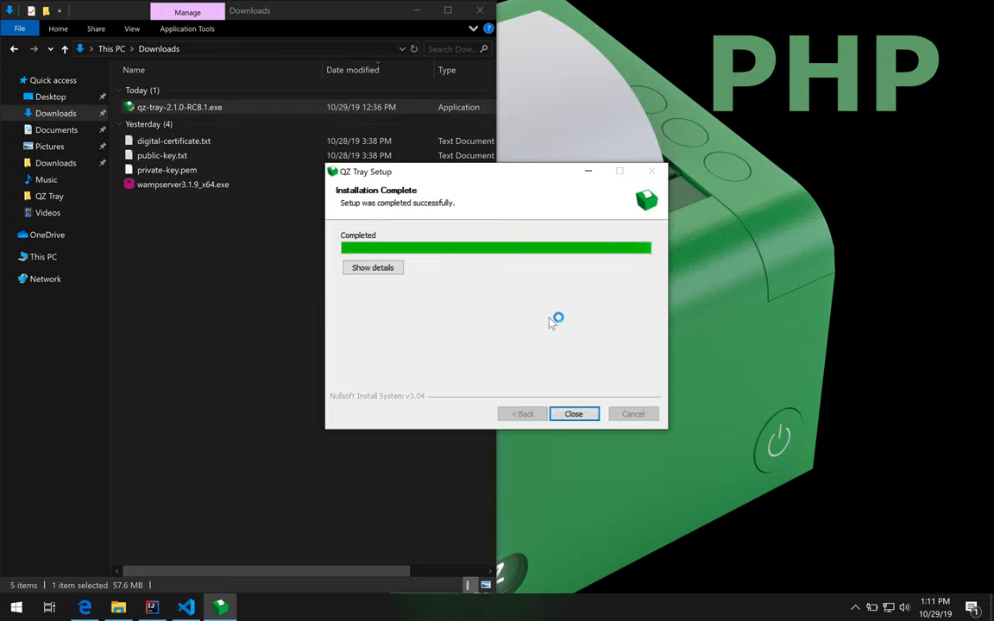
mouse_move(552, 324)
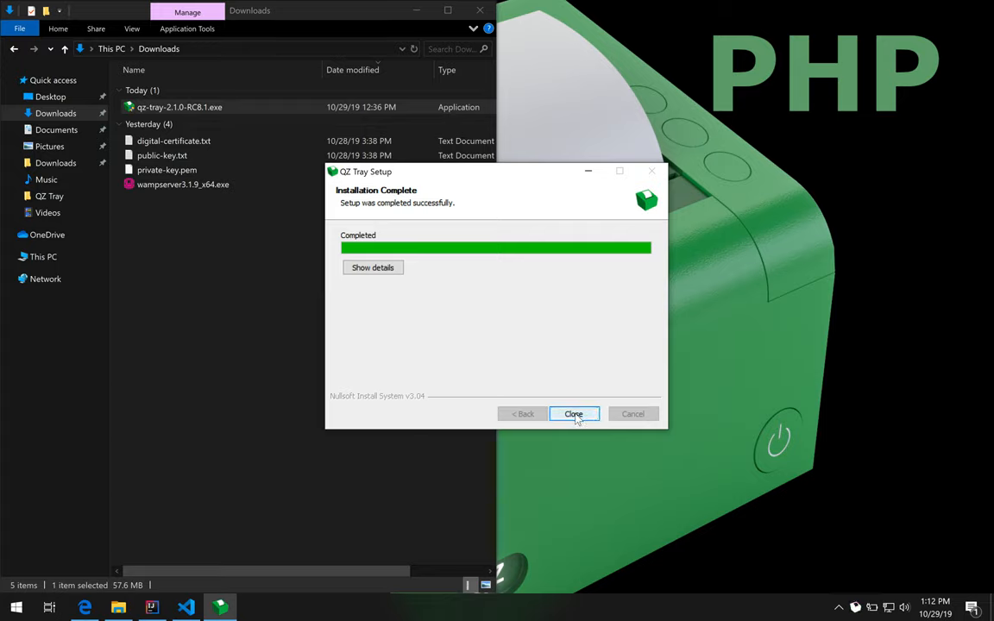
click(572, 414)
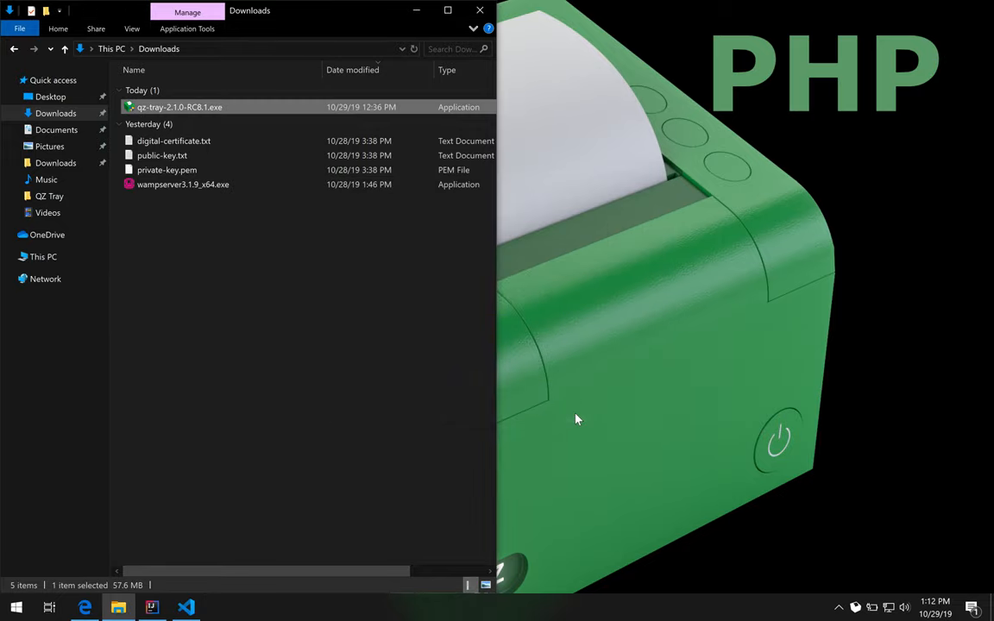
mouse_move(418, 13)
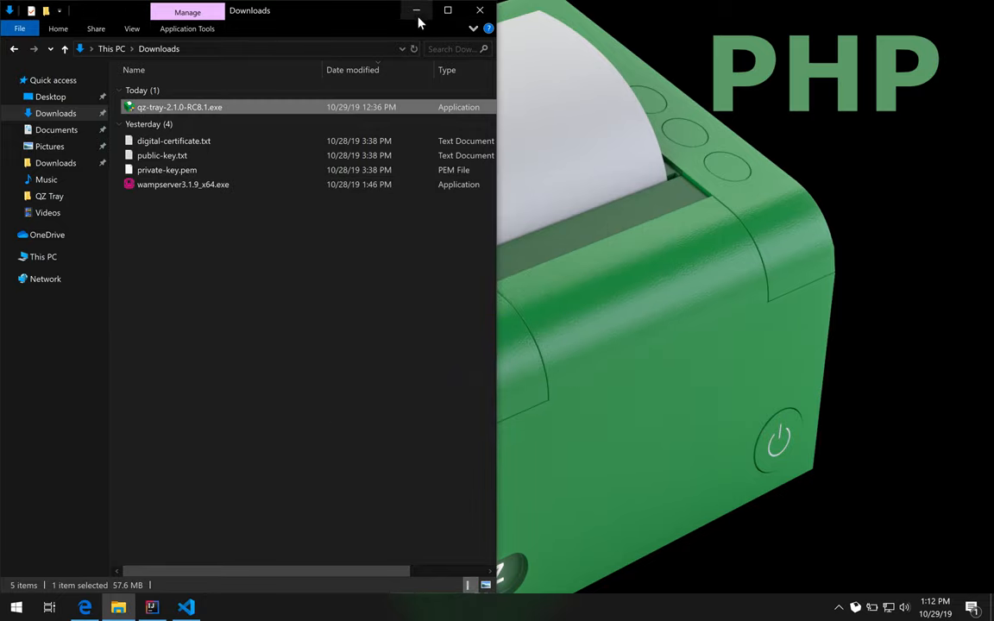
Minimize the Downloads window and view the WampServer localhost homepage in Edge.
click(411, 11)
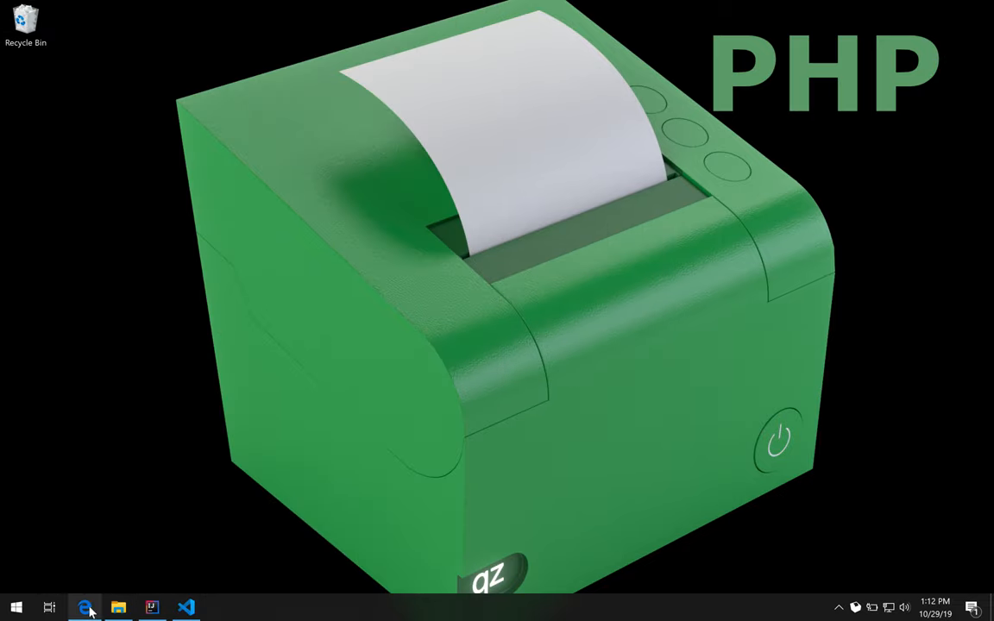
click(84, 606)
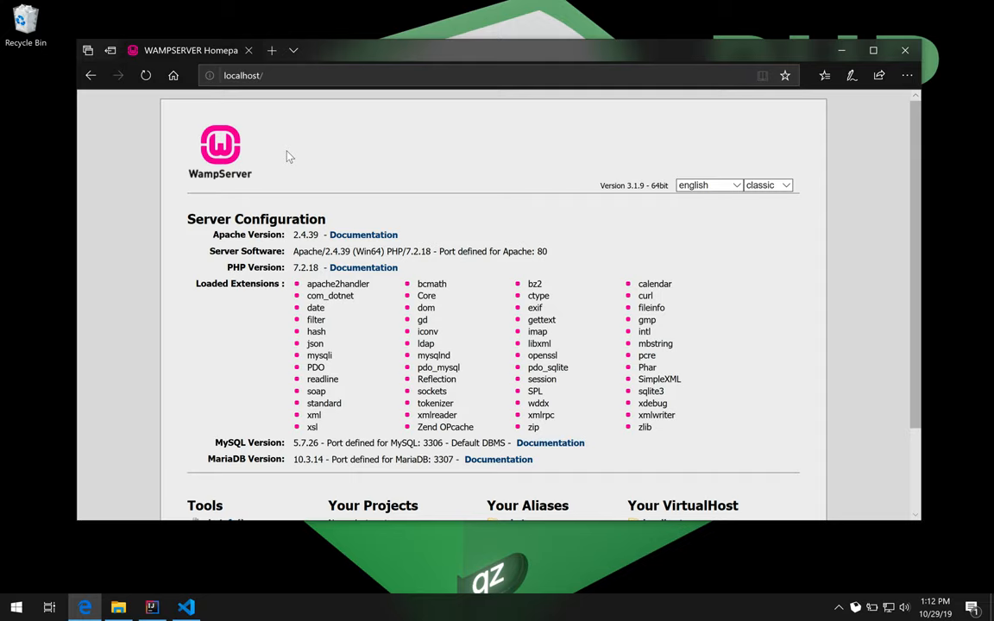
mouse_move(831, 90)
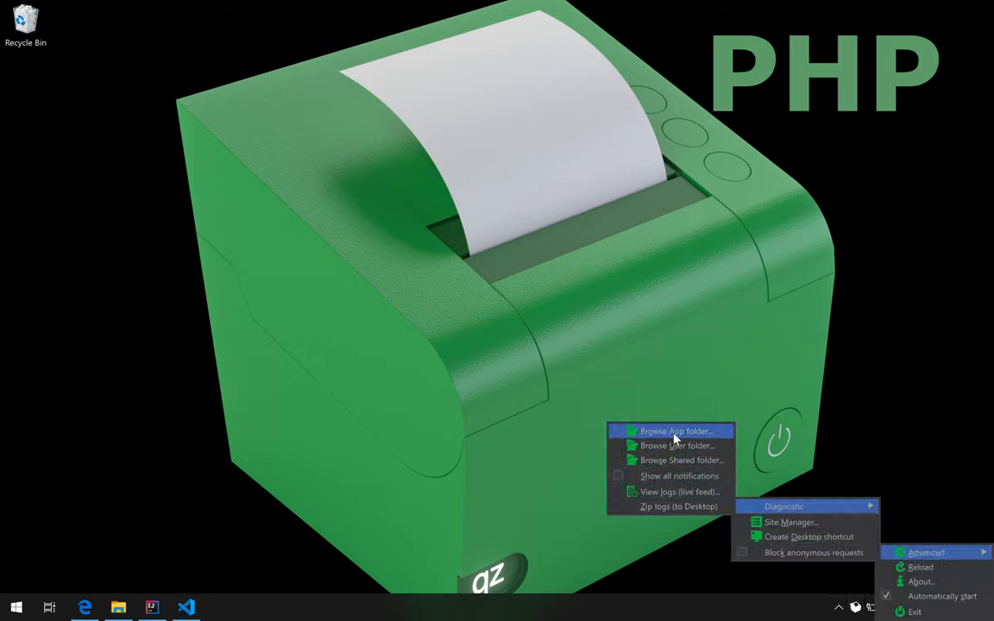
mouse_move(676, 437)
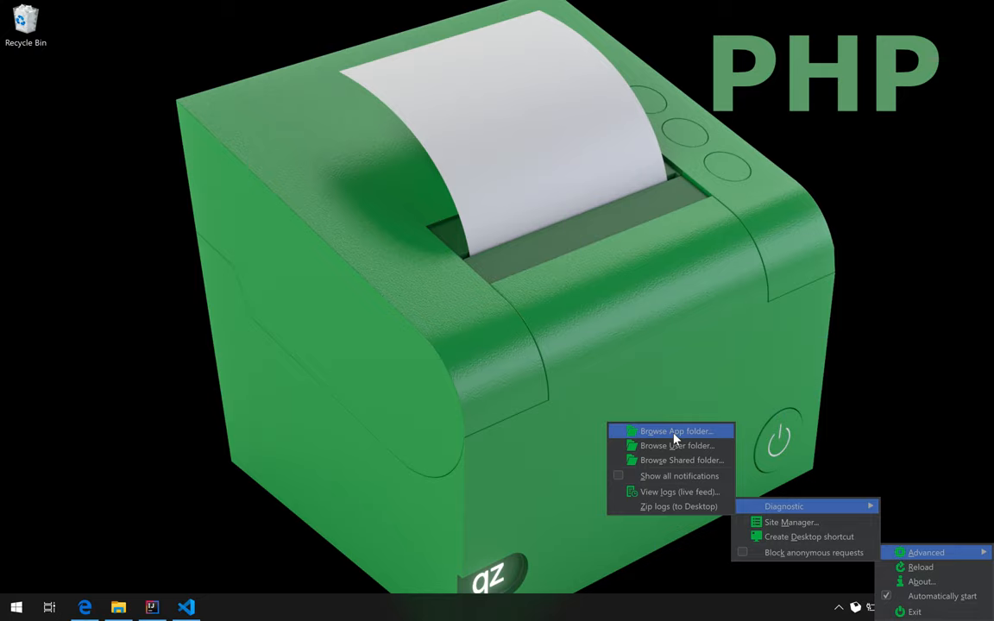
mouse_move(658, 433)
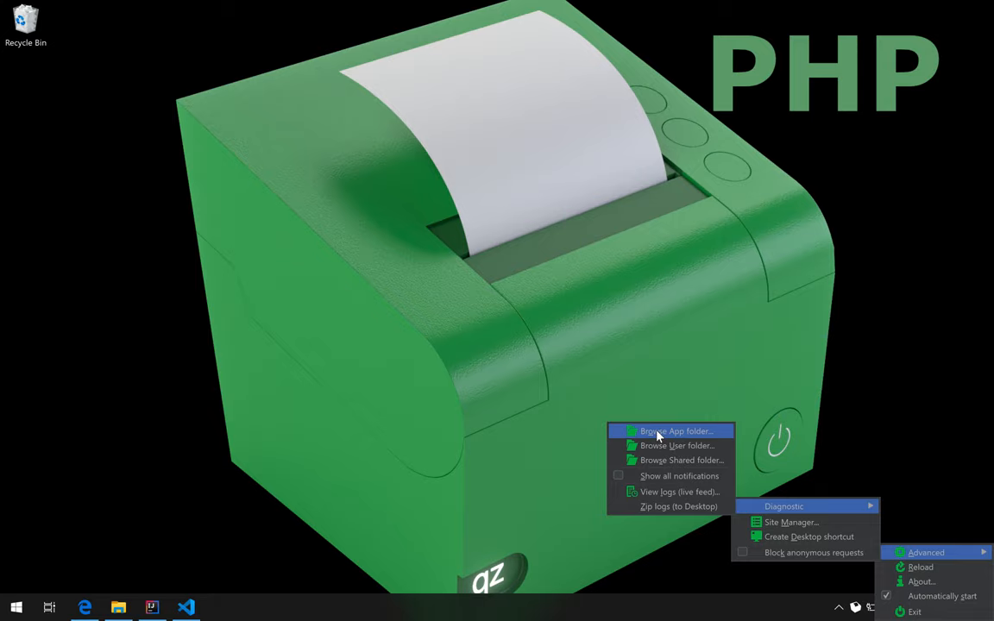
Choose Advanced > Diagnostic > Browse App folder to show QZ Tray's Program Files folder.
click(676, 431)
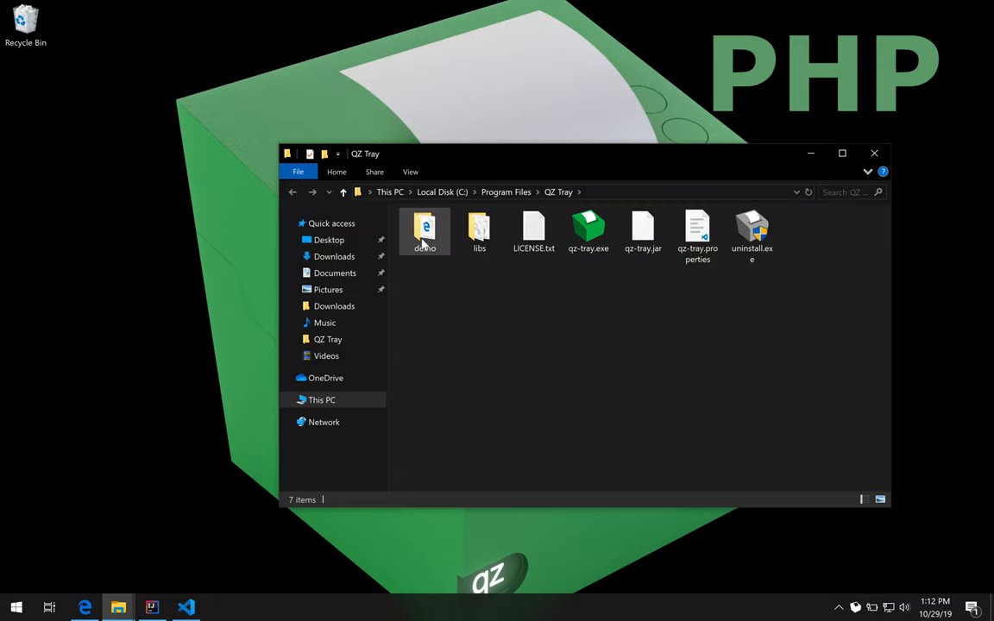
Open the WampServer www directory from the tray menu and reposition its window.
right_click(423, 230)
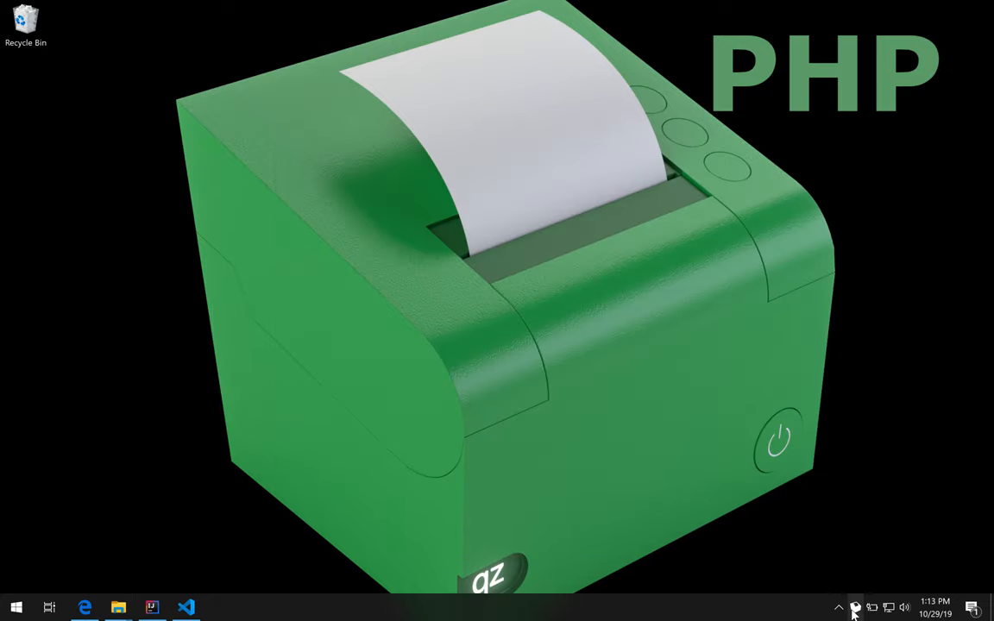
click(856, 606)
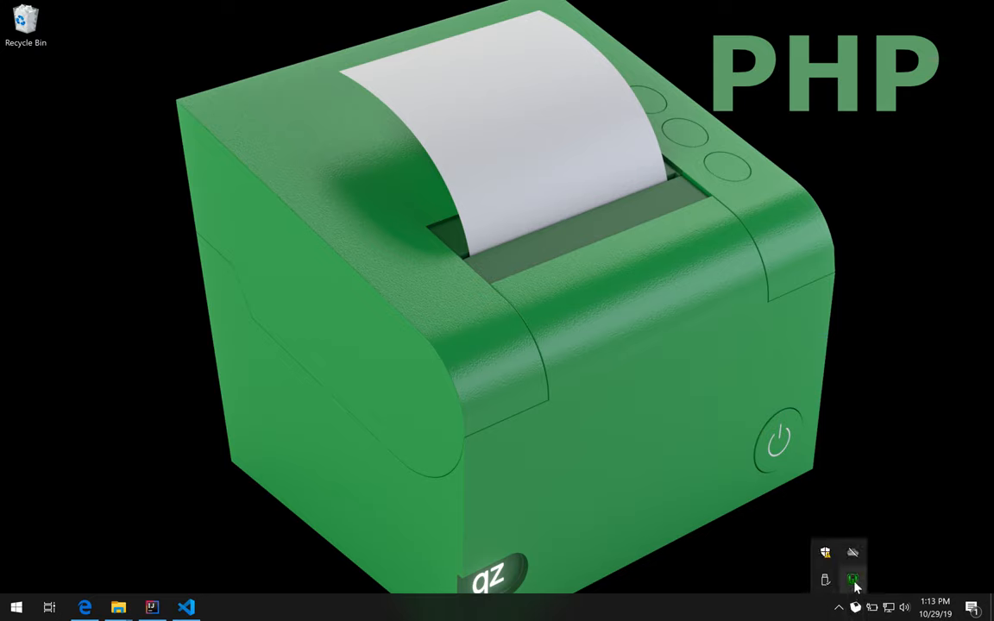
click(854, 576)
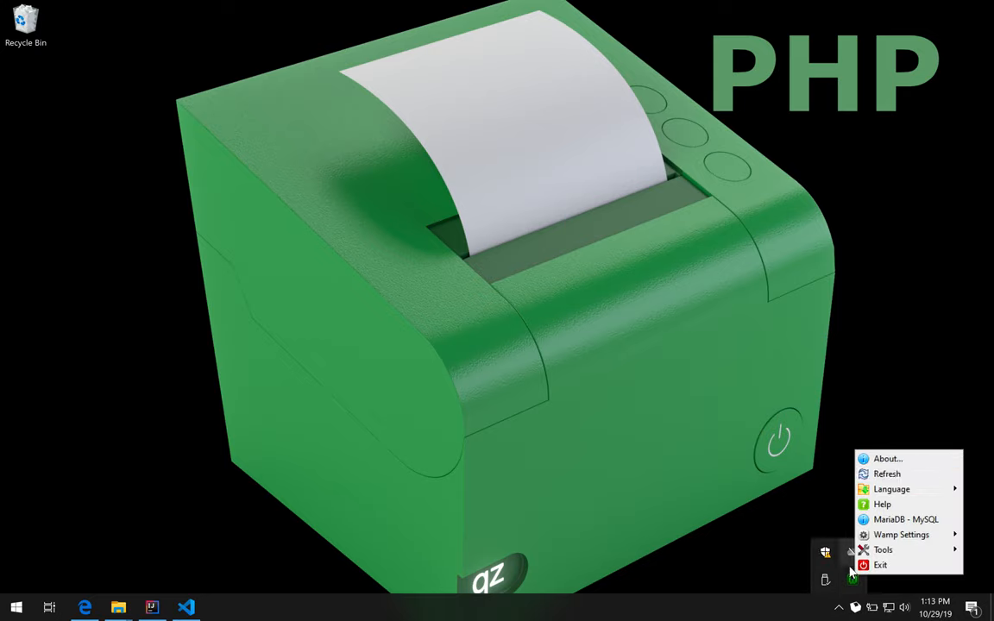
click(852, 579)
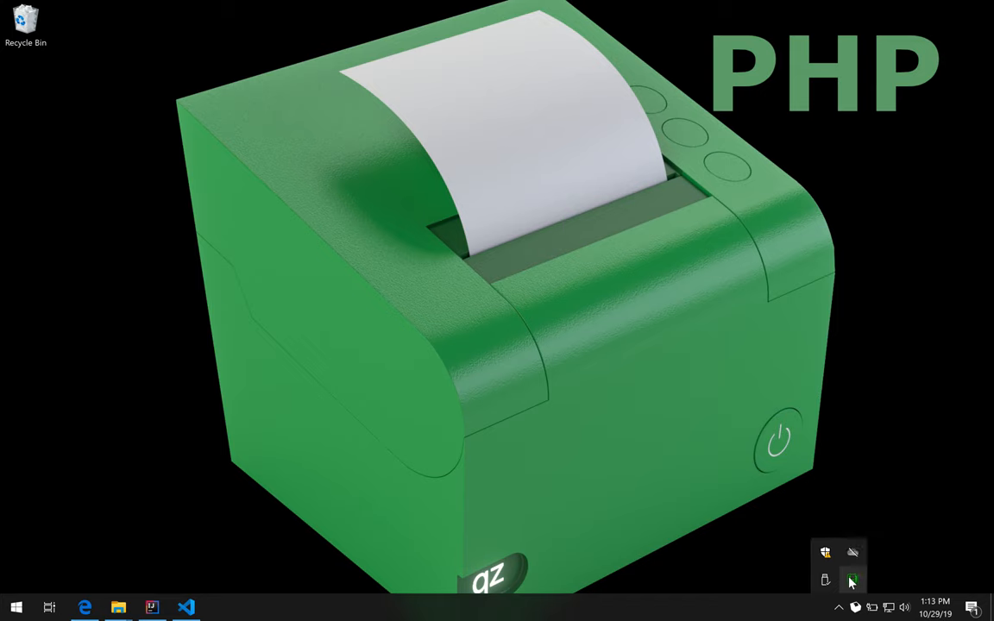
click(853, 578)
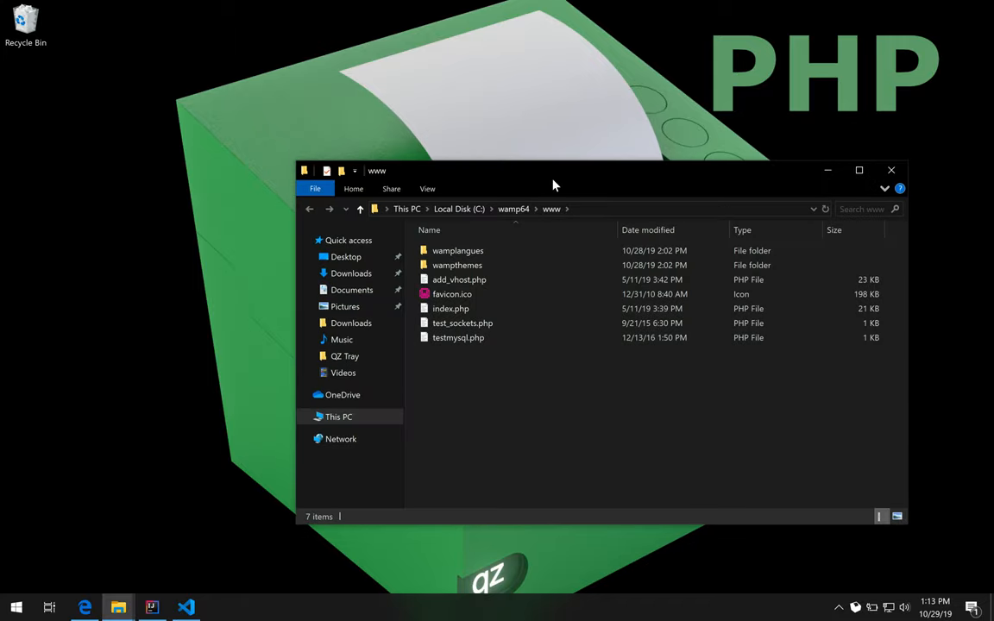
drag(552, 170, 452, 135)
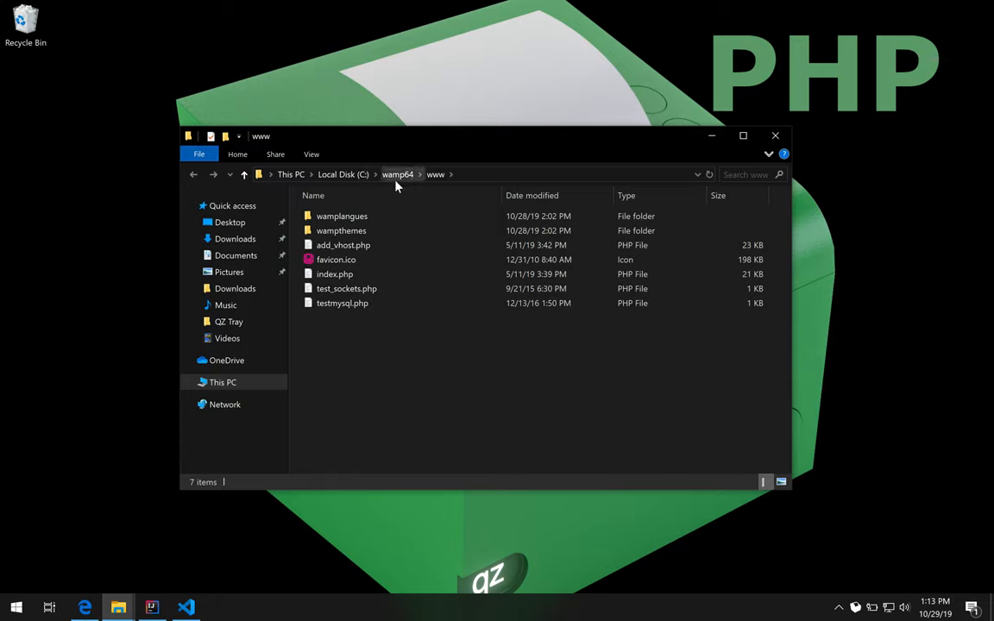
mouse_move(420, 179)
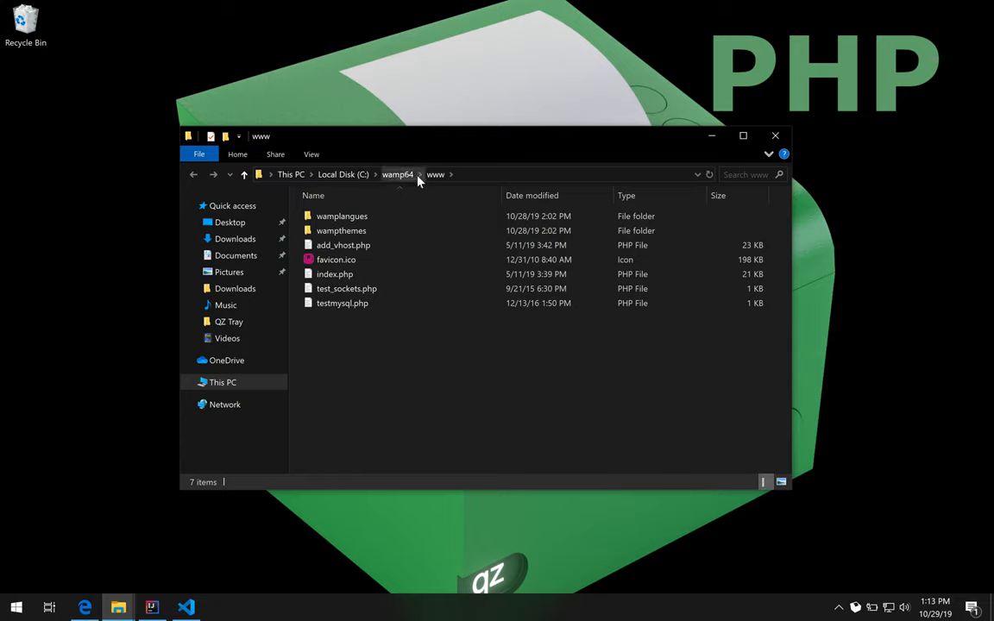
mouse_move(440, 179)
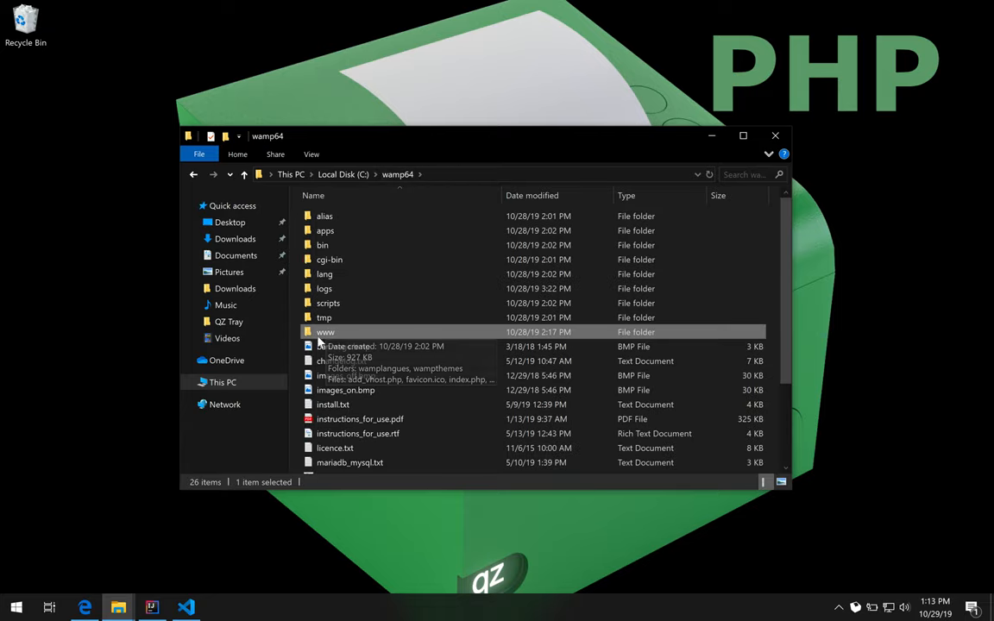
Swap in the QZ demo www folder and rename sample.html to index.html.
right_click(325, 332)
text(_)
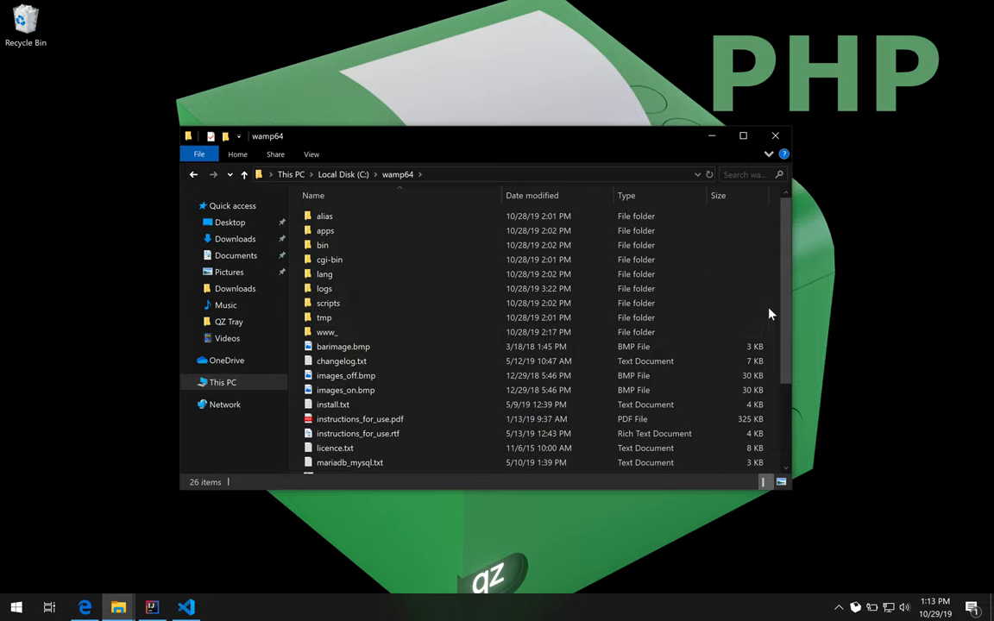
mouse_move(797, 398)
text(www)
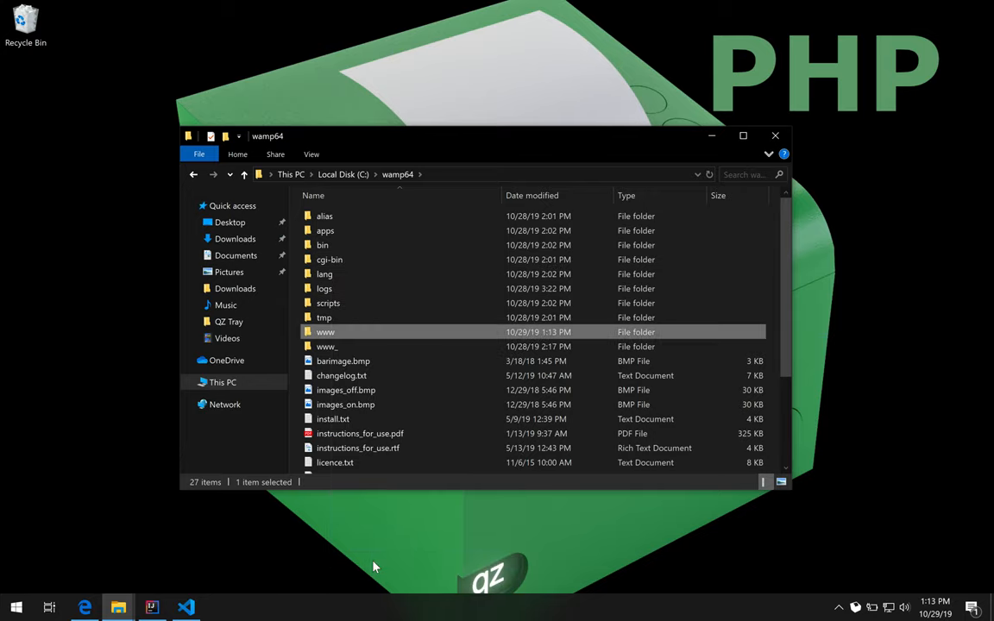
double_click(326, 331)
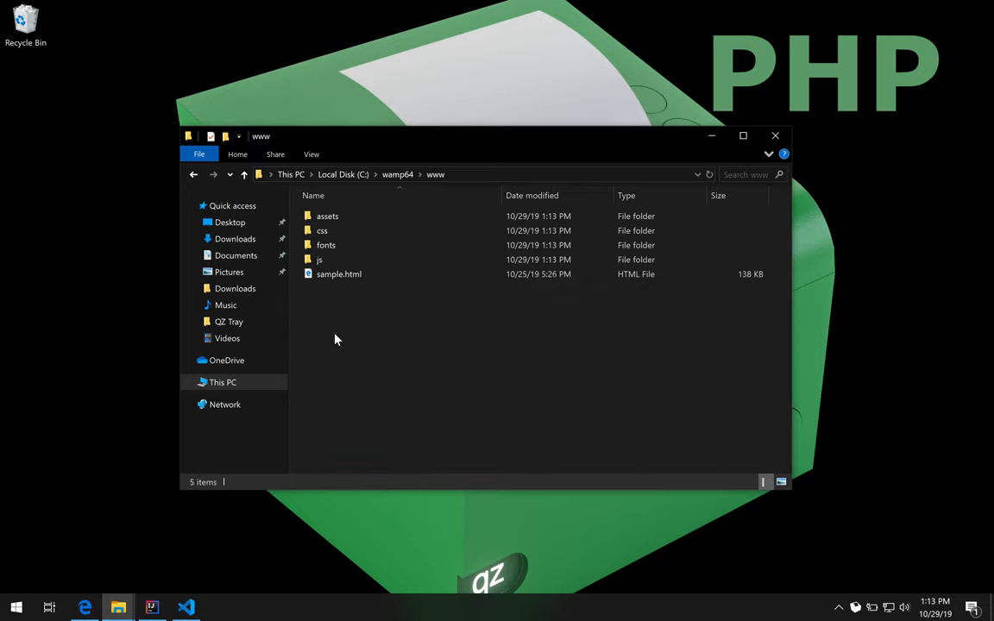
right_click(338, 274)
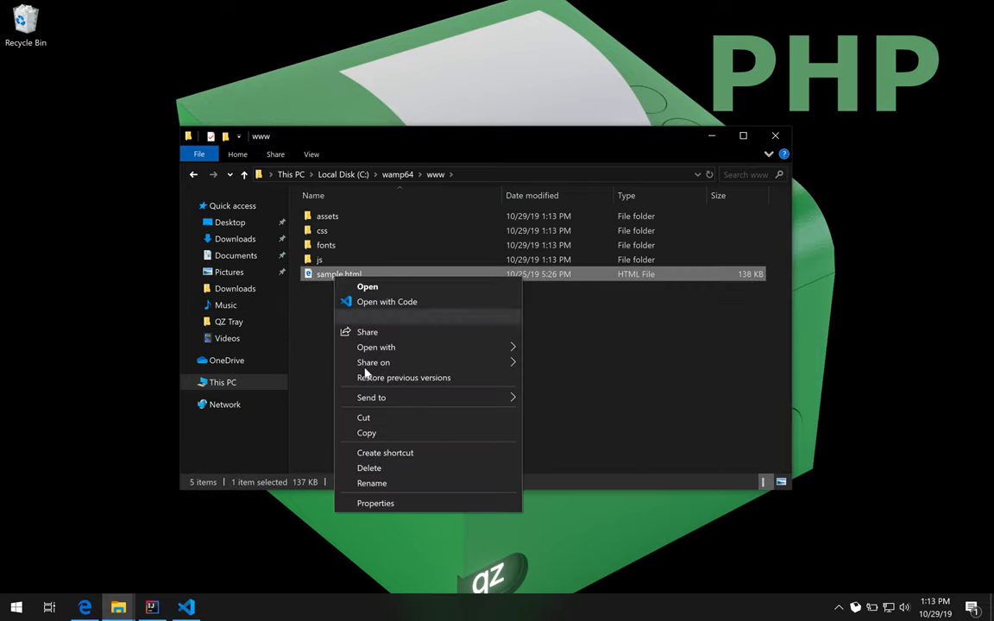
click(371, 483)
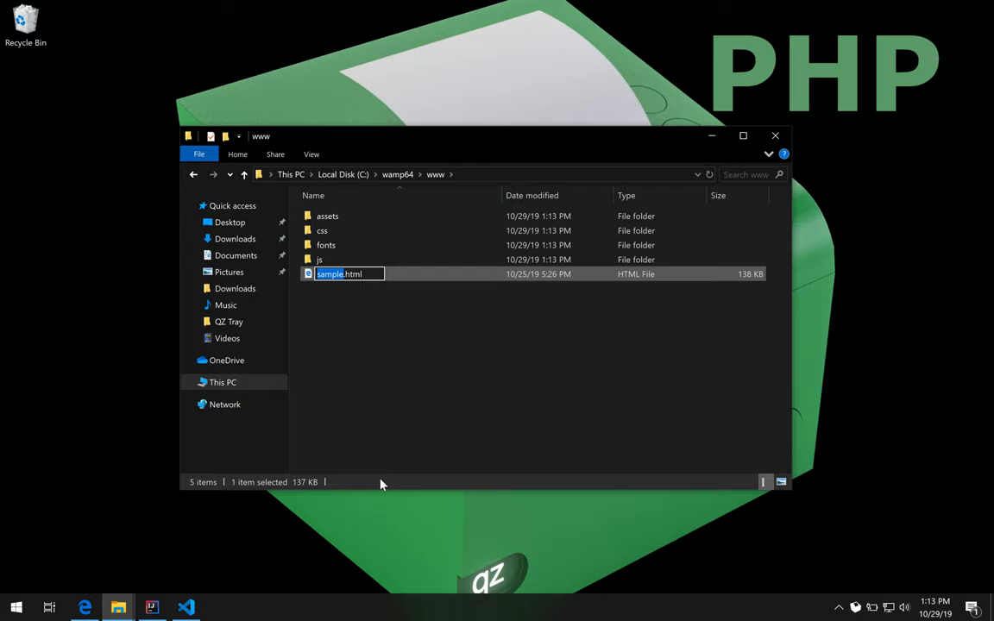
text(in)
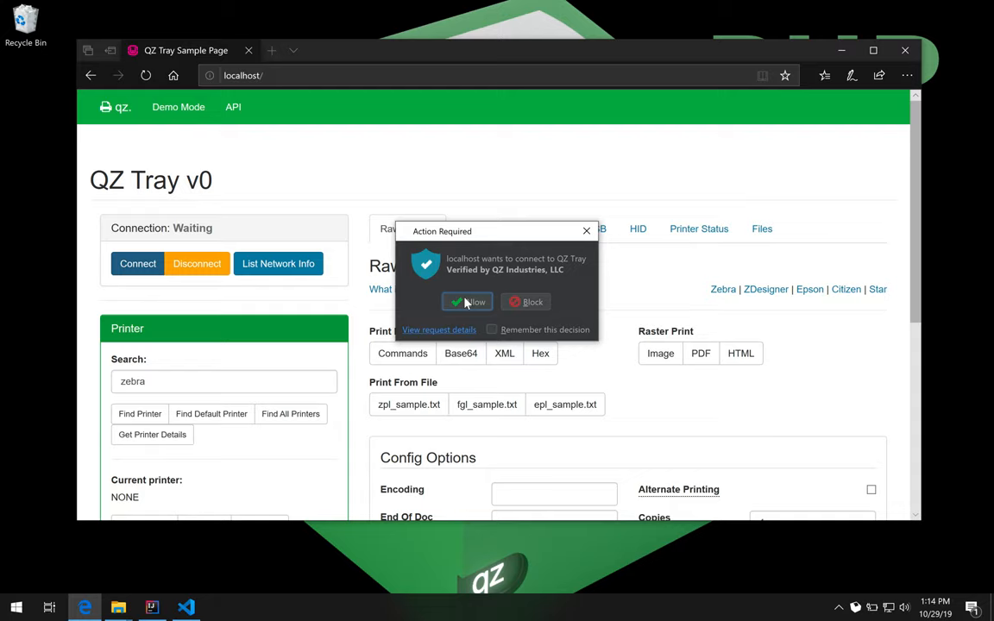
mouse_move(463, 269)
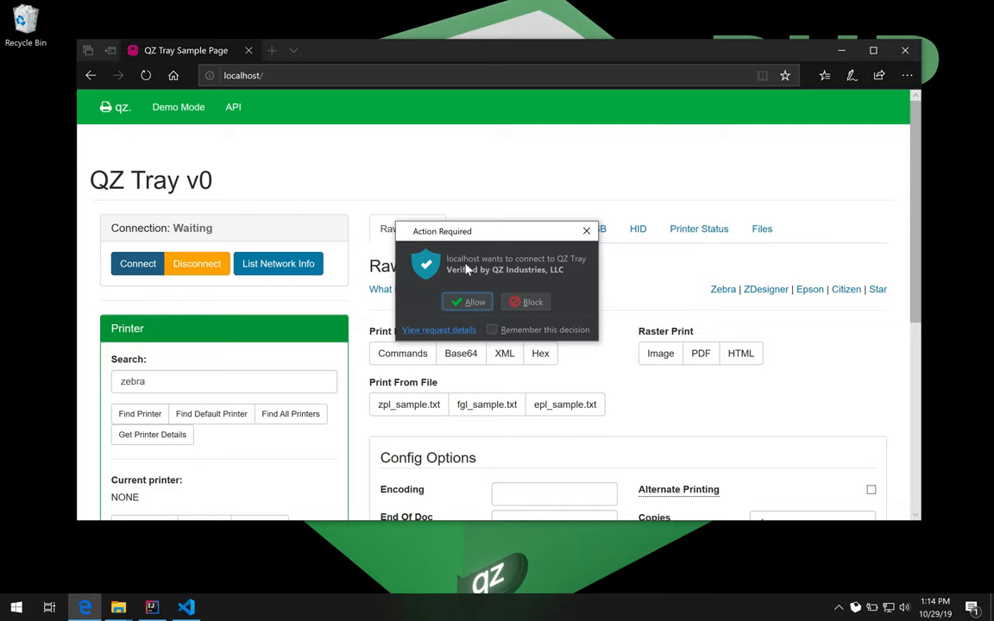
mouse_move(479, 270)
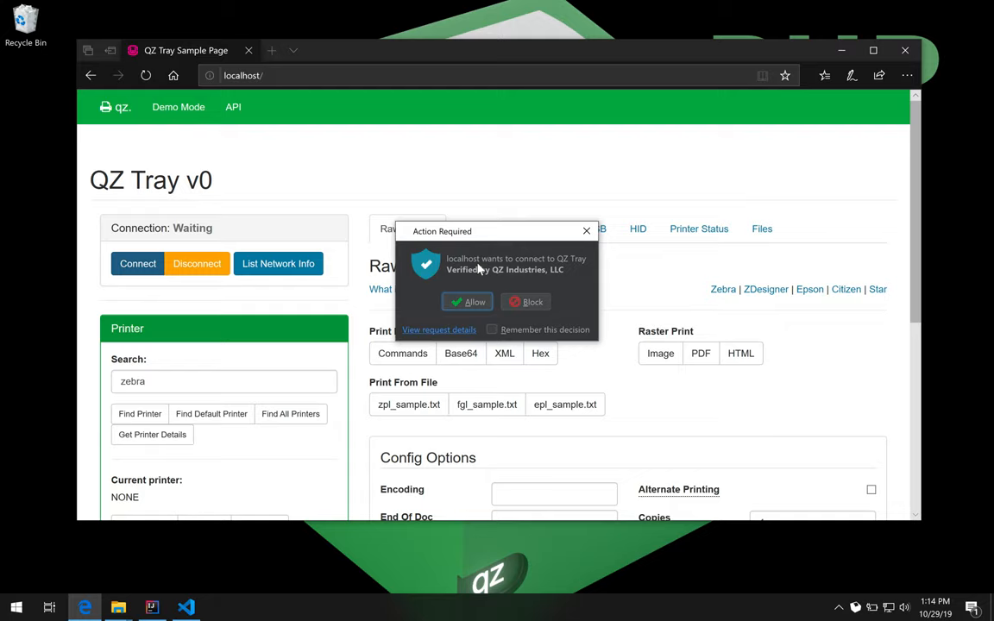
mouse_move(454, 272)
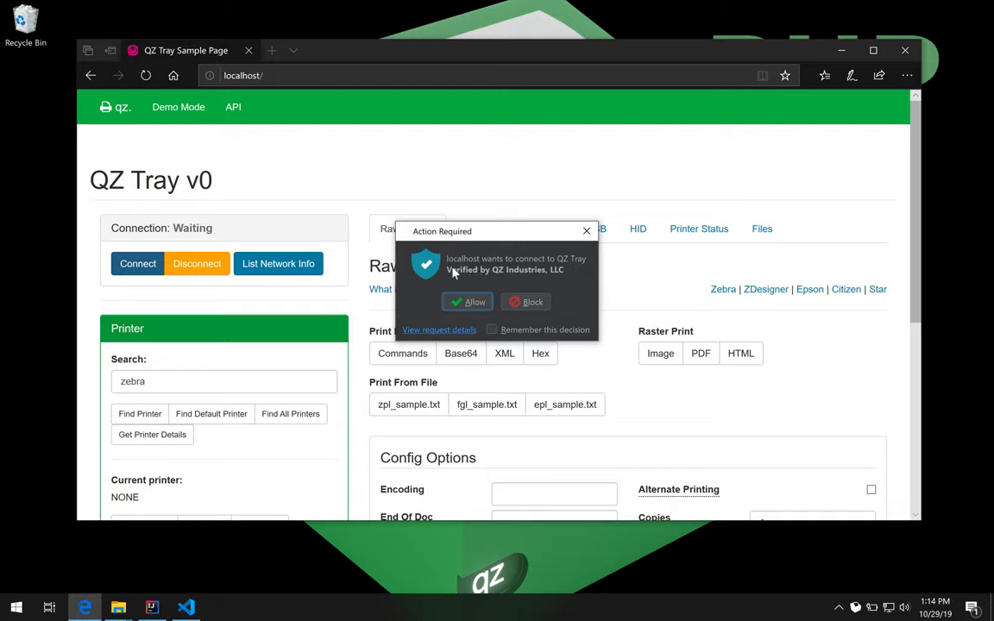
mouse_move(457, 282)
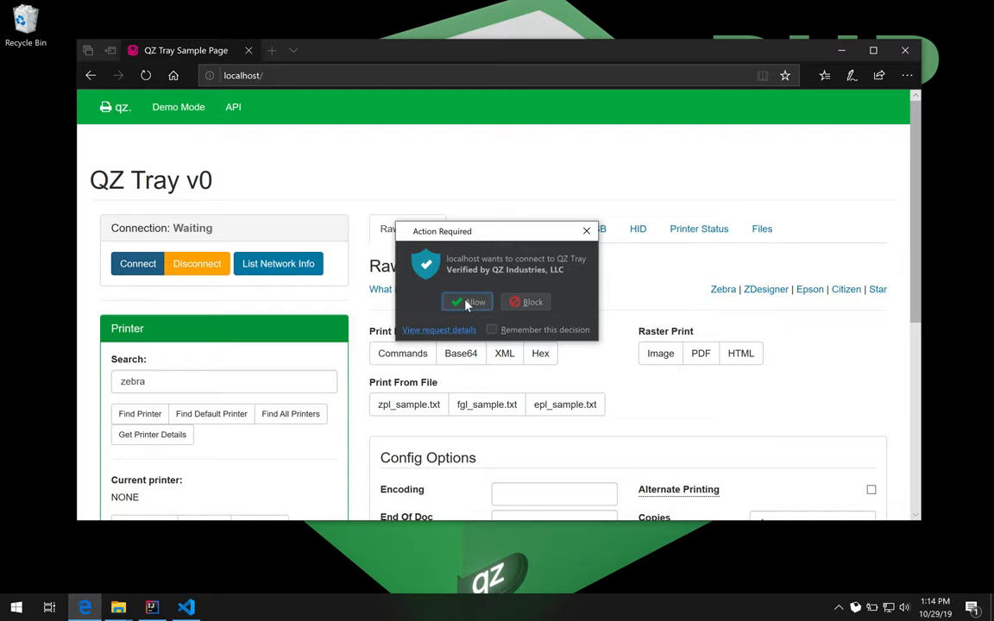
Allow the verified localhost connection in QZ Tray's Action Required dialog.
click(467, 301)
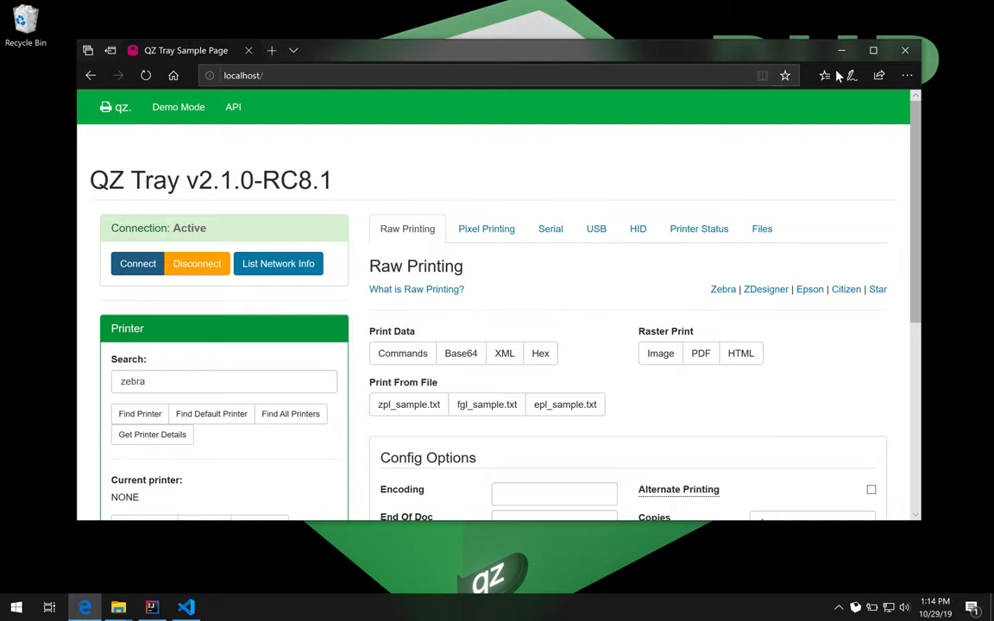
Copy digital-certificate.txt from Downloads into www and open index.html with Code.
click(115, 606)
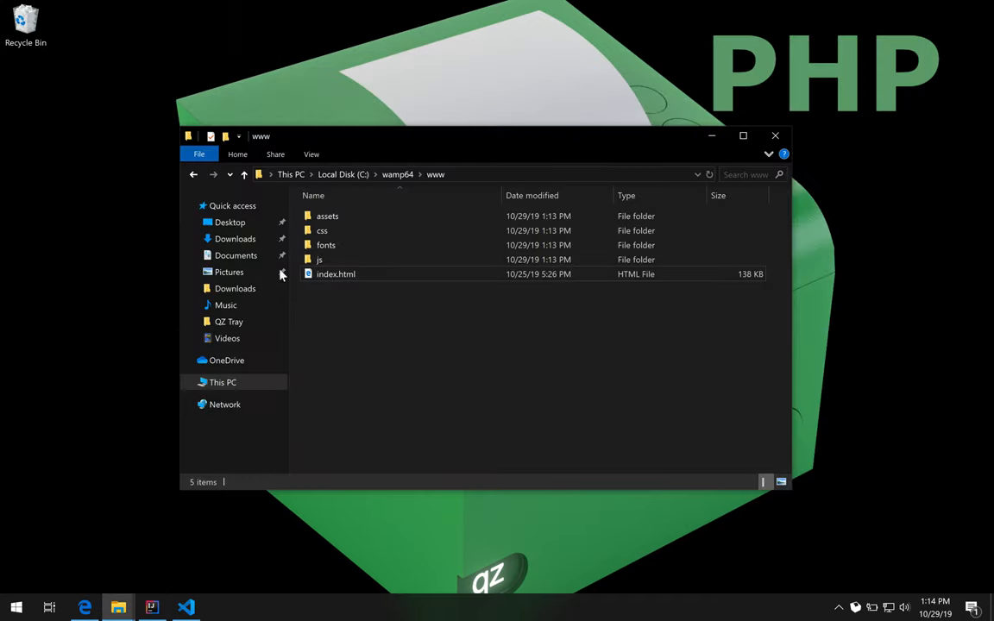
click(234, 238)
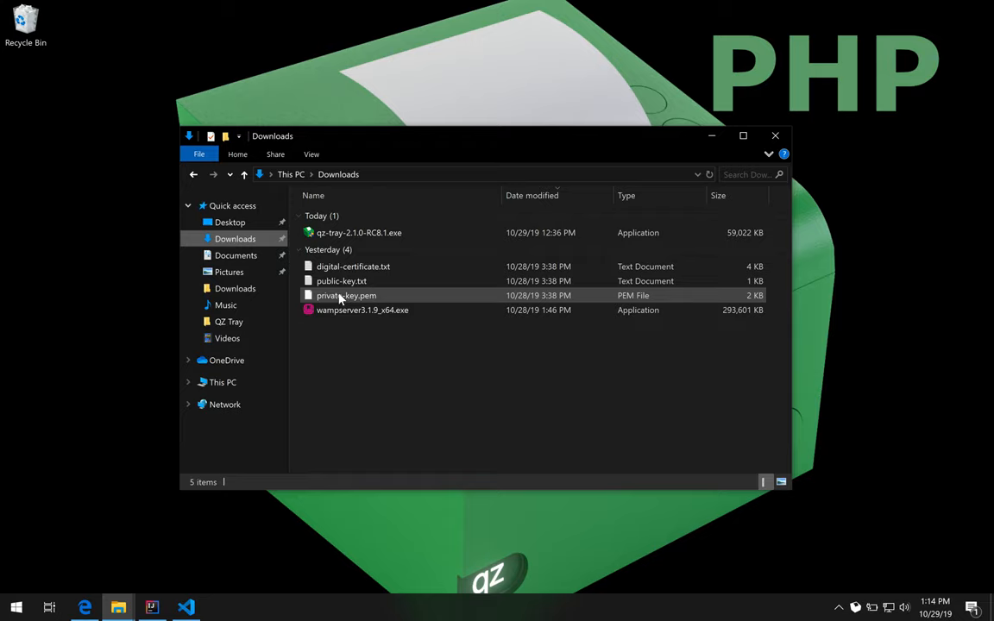
right_click(352, 265)
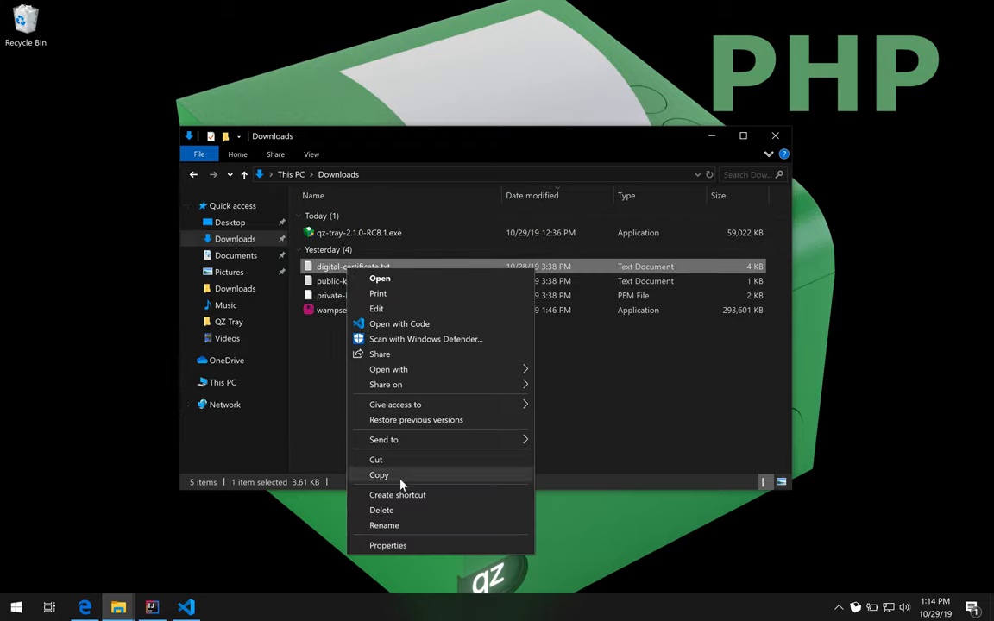
click(379, 476)
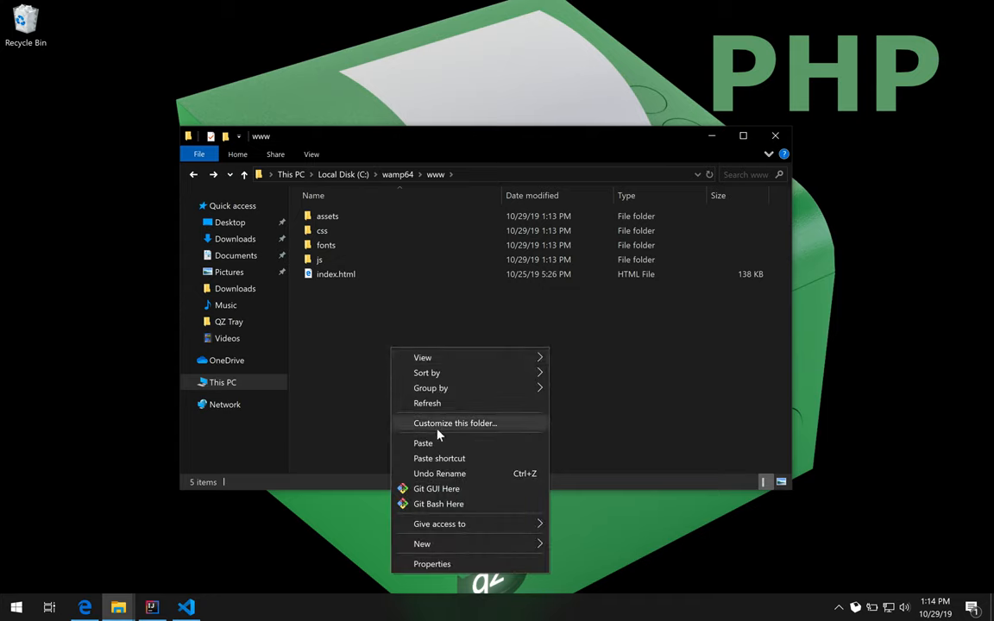
click(422, 443)
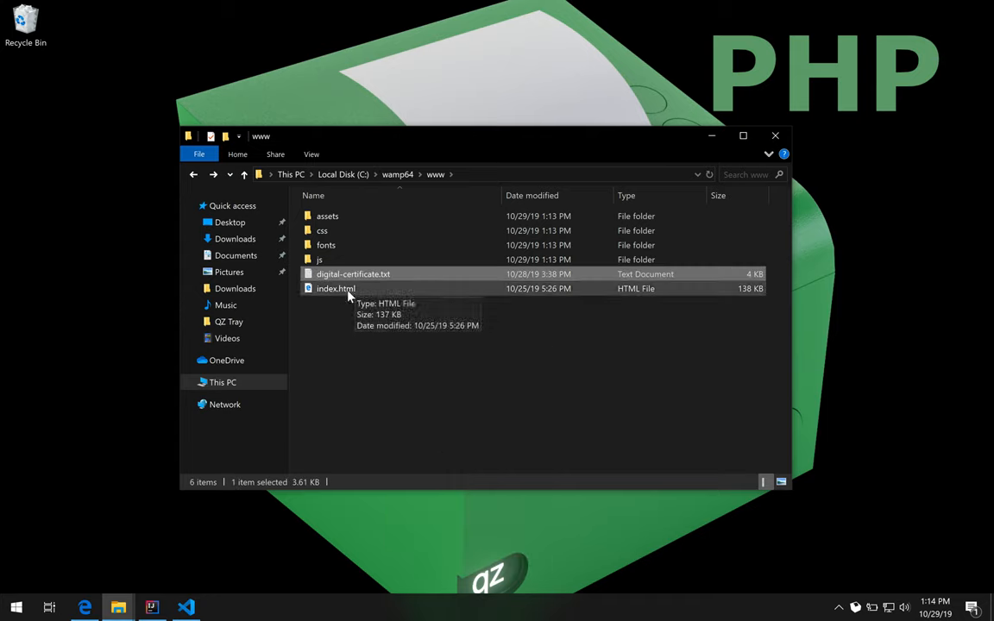
right_click(335, 289)
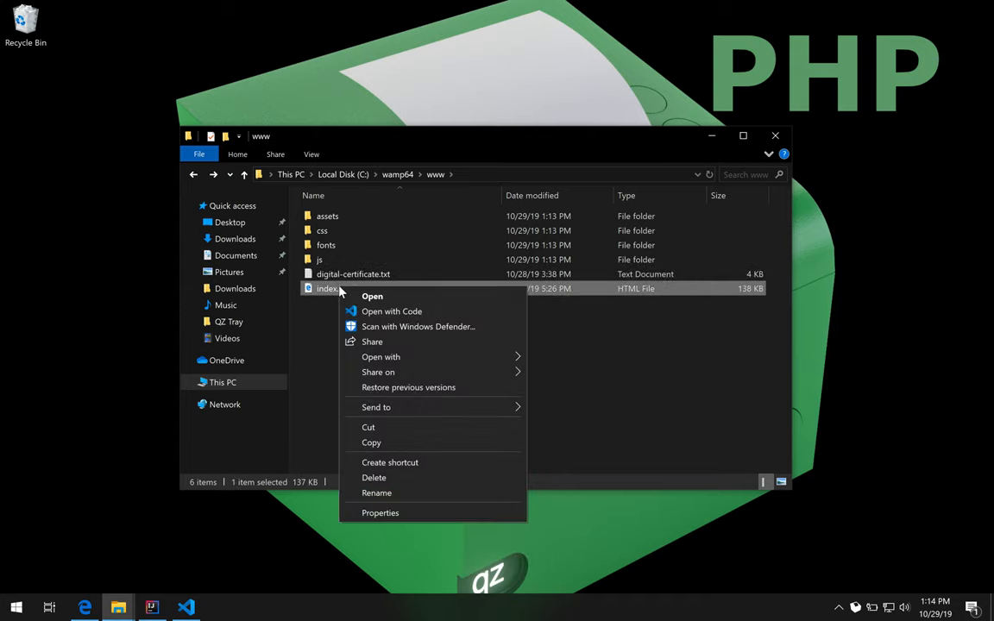
mouse_move(391, 311)
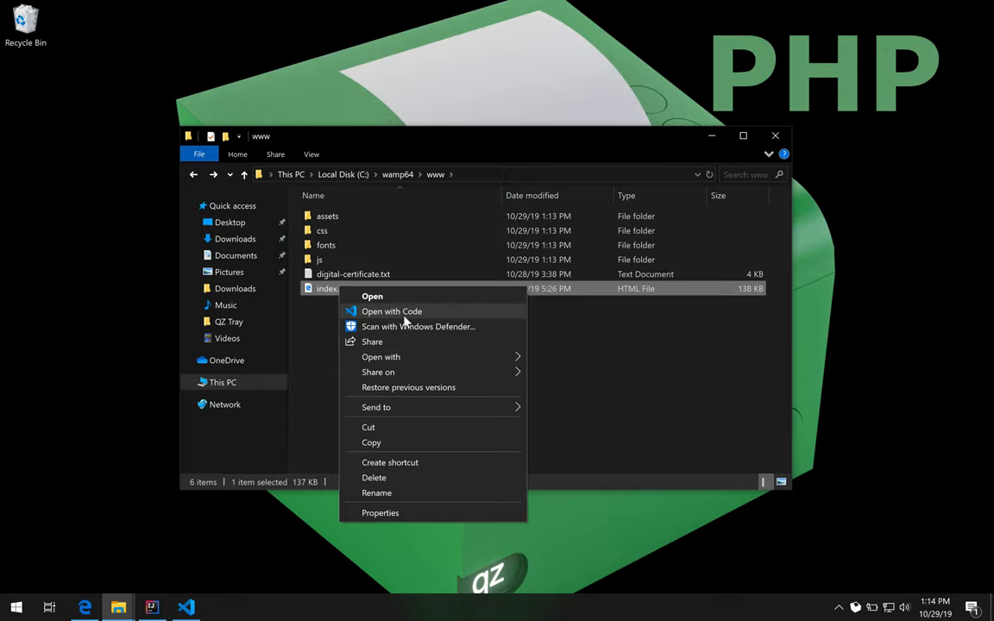
click(392, 311)
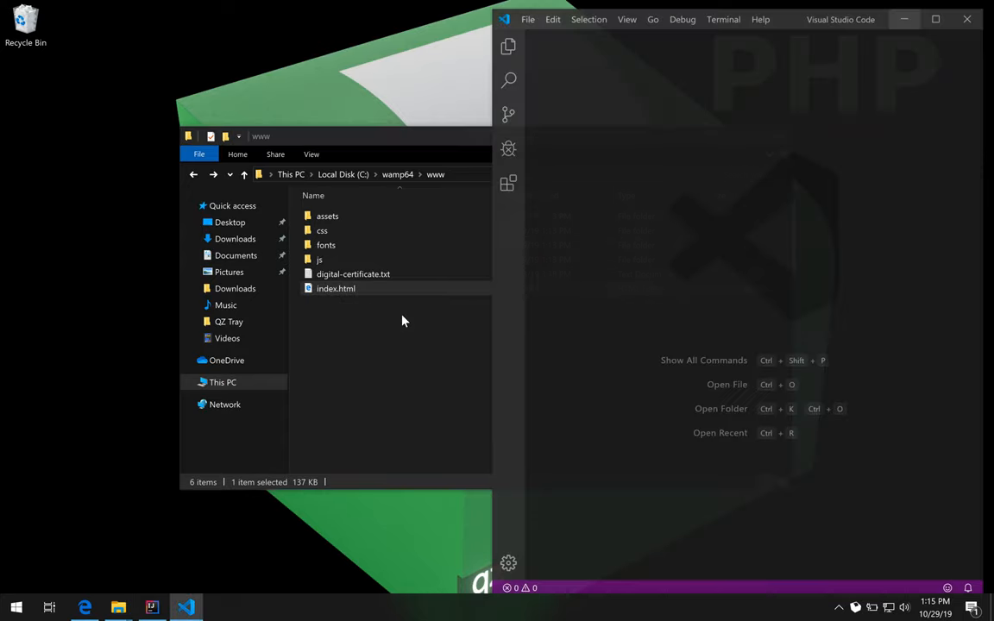
Wrap the 'Alternate method 2 - direct' certificate block in /* */ and uncomment the $.ajax fetch.
double_click(336, 288)
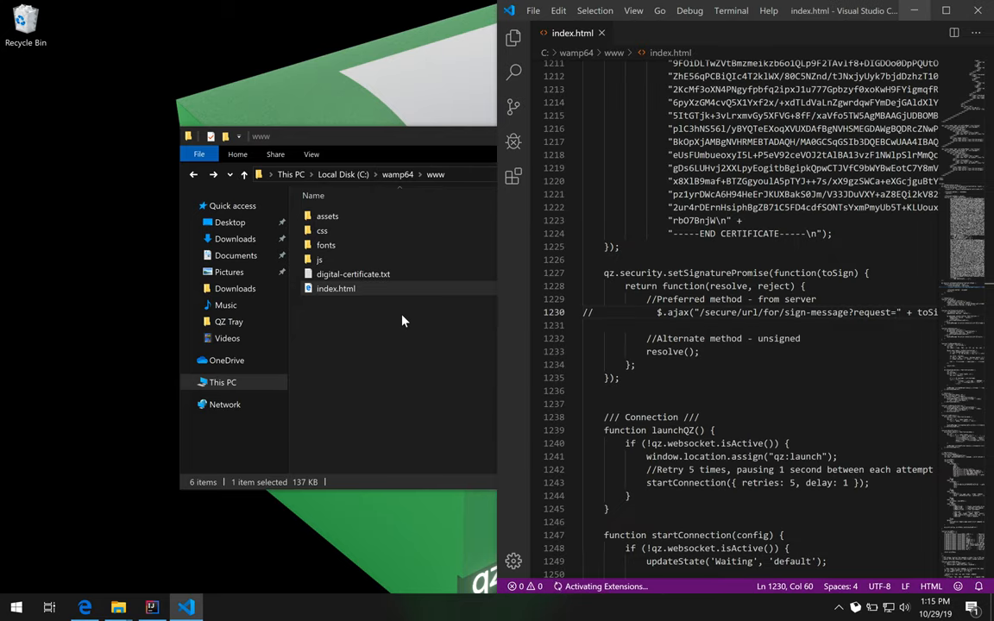
click(335, 288)
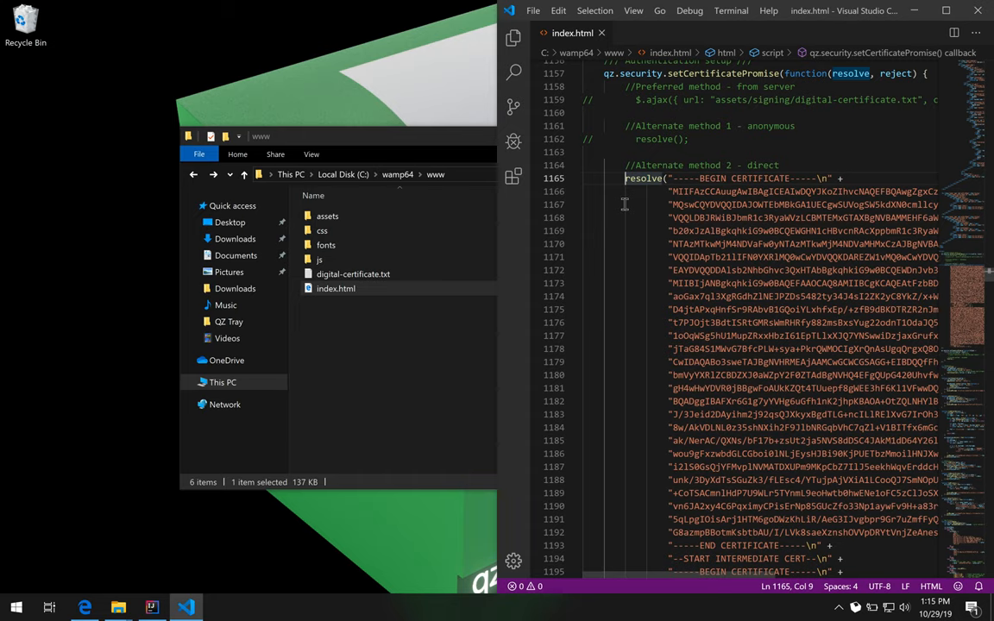
text(*)
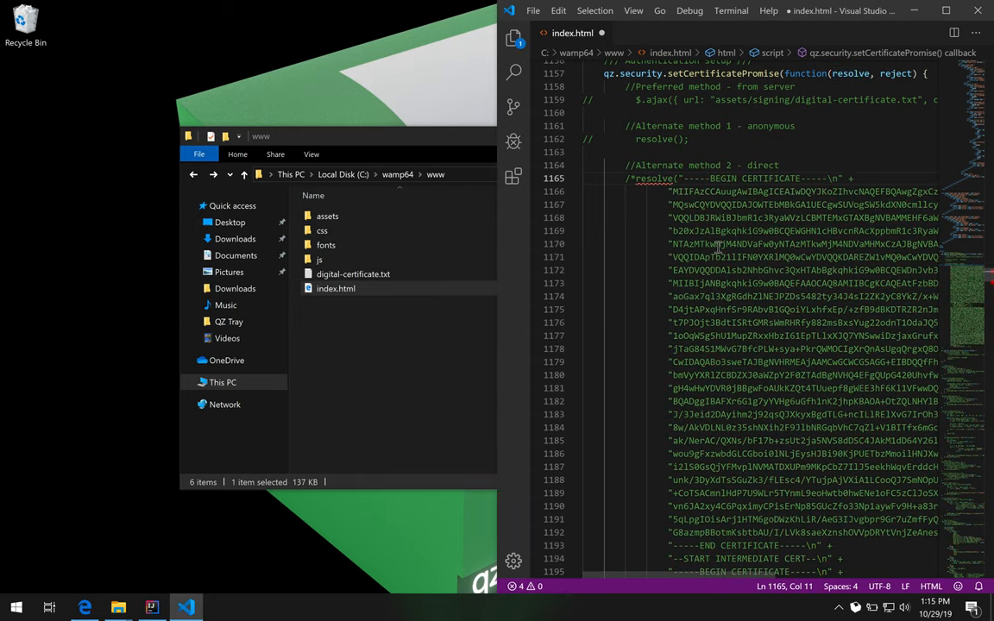
scroll(down, 3)
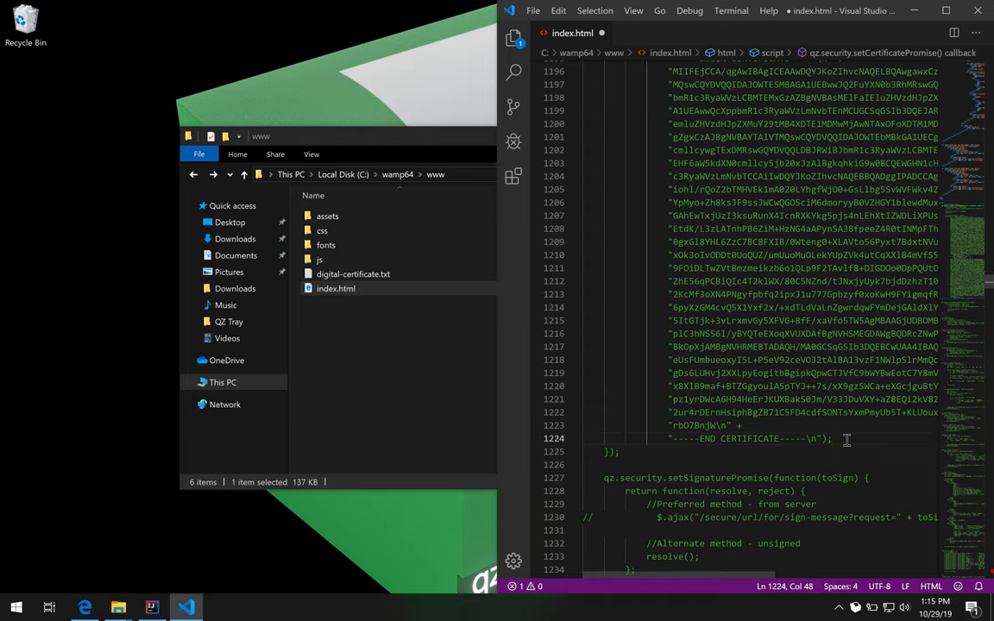
text(*)
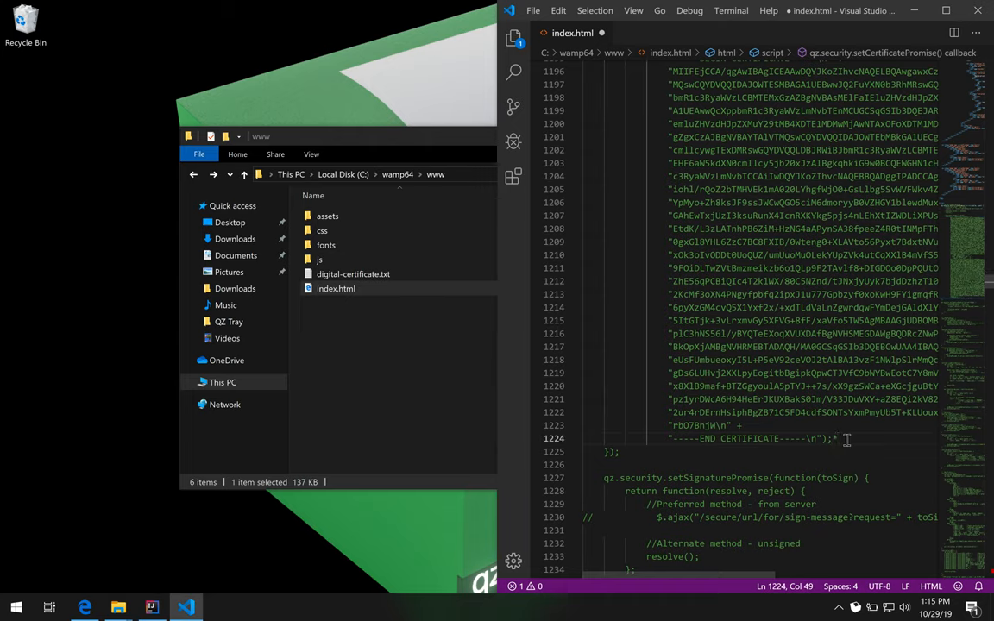
text(;)
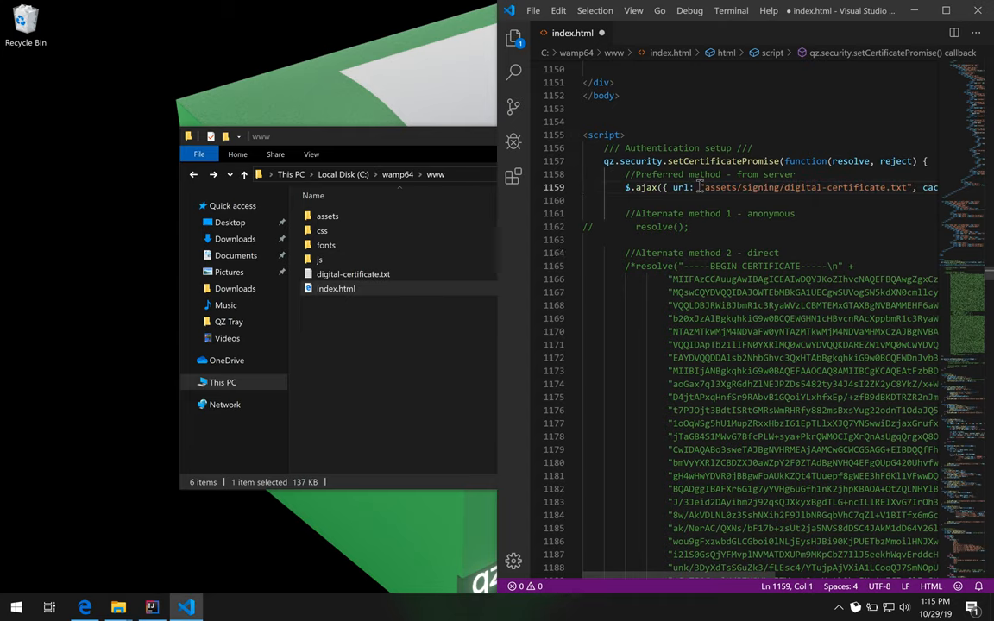
Remove 'assets/signing/' from the ajax certificate URL and return to the sample page.
drag(700, 187, 784, 187)
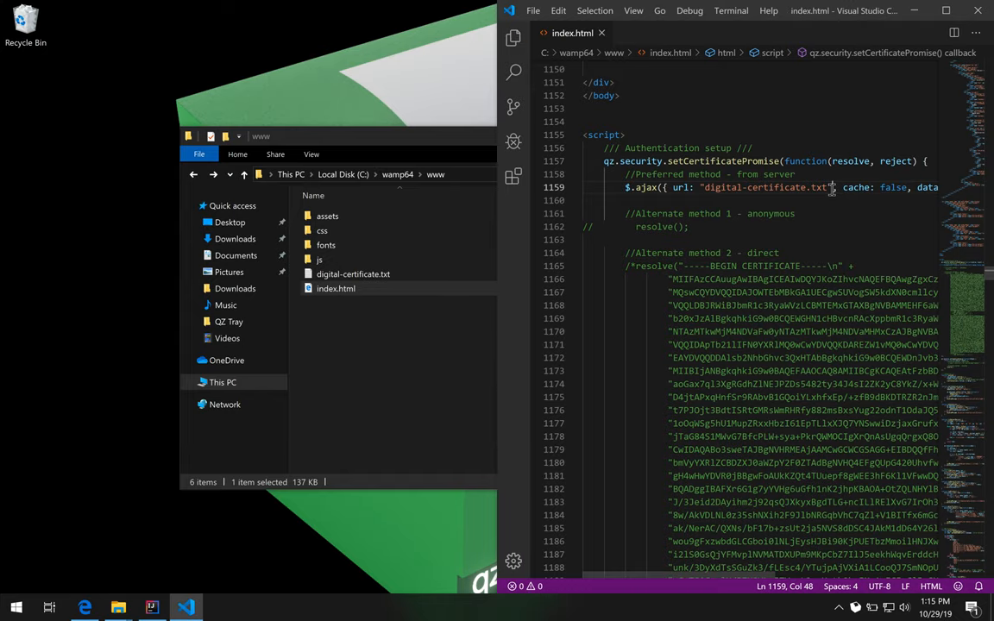
click(84, 605)
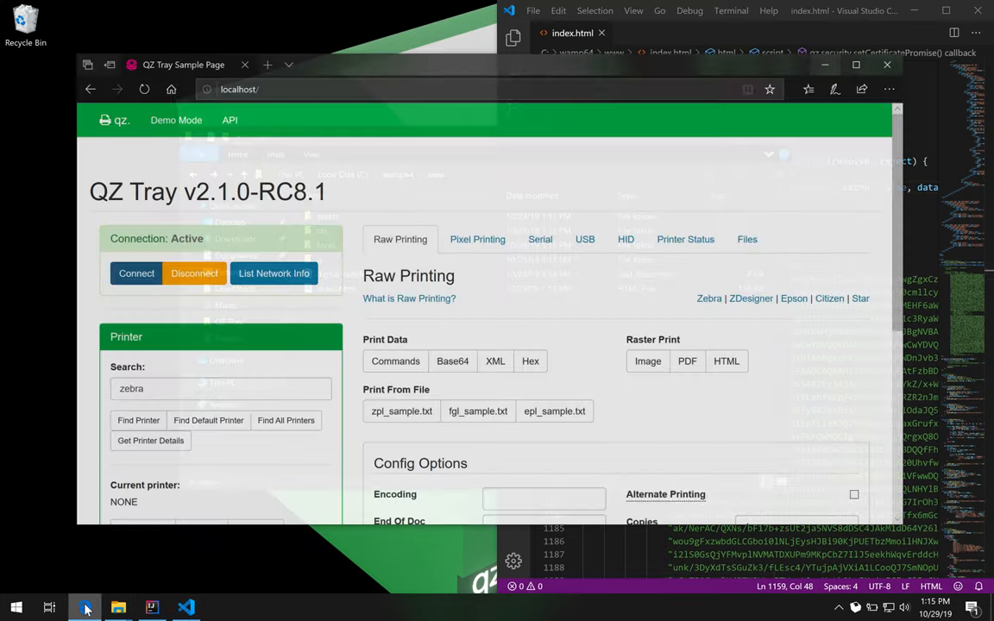
Reload the demo page, inspect the invalid-signature printer request details, and drag the warning aside.
click(144, 76)
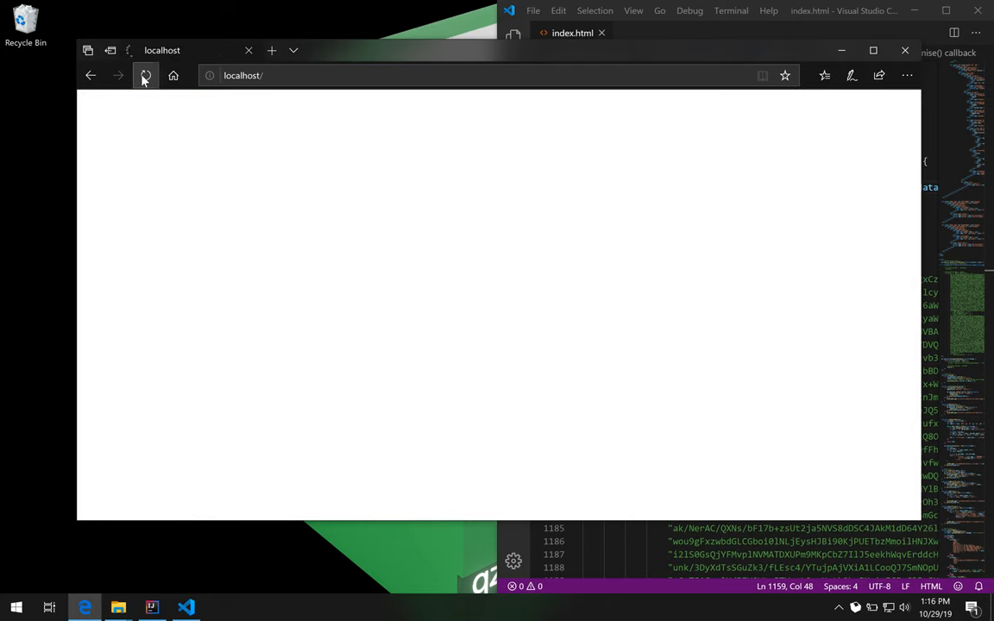
click(145, 75)
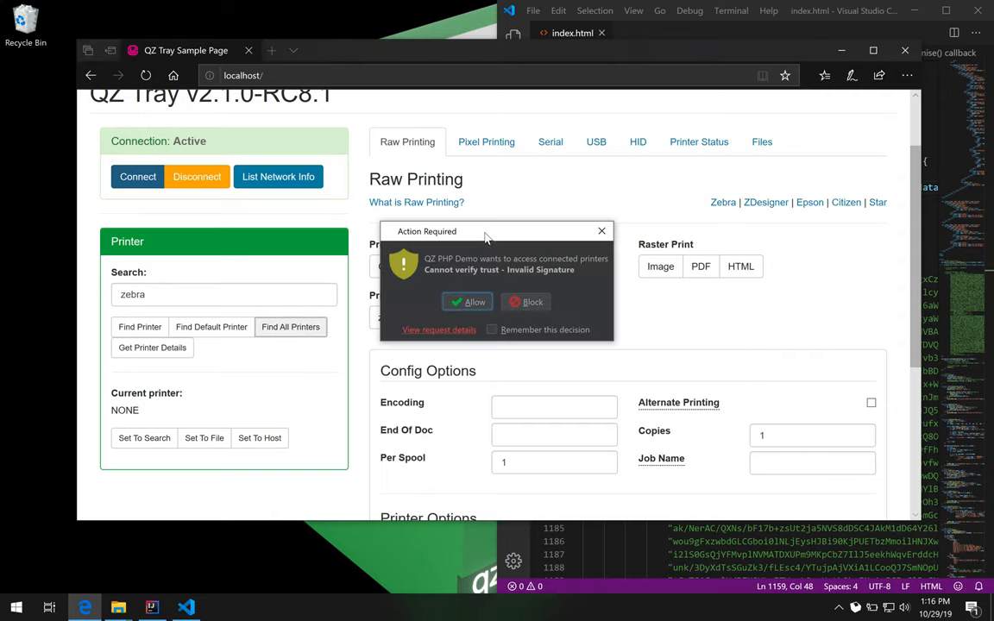
mouse_move(422, 293)
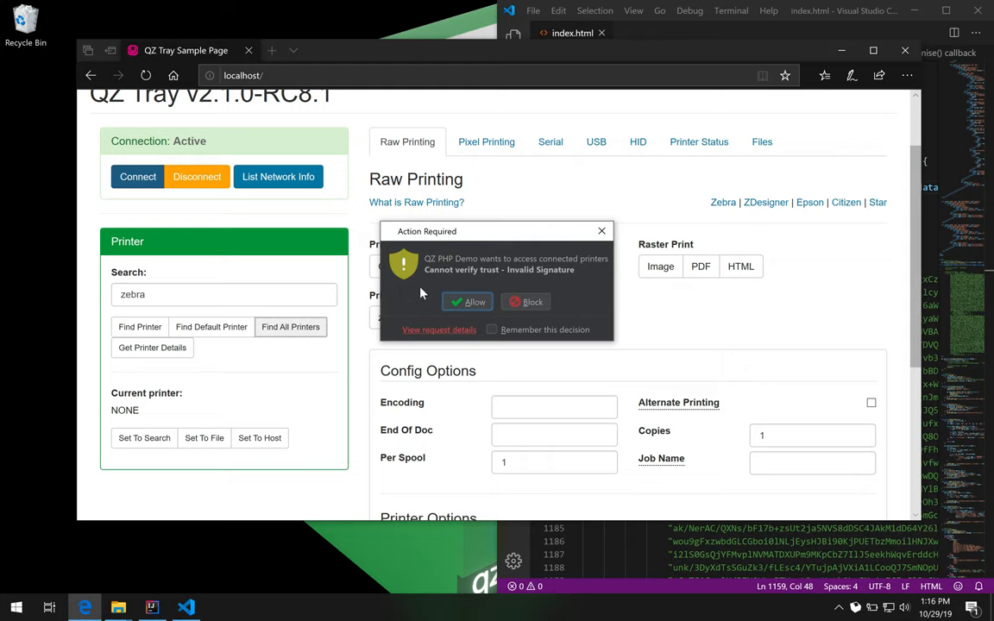
mouse_move(440, 332)
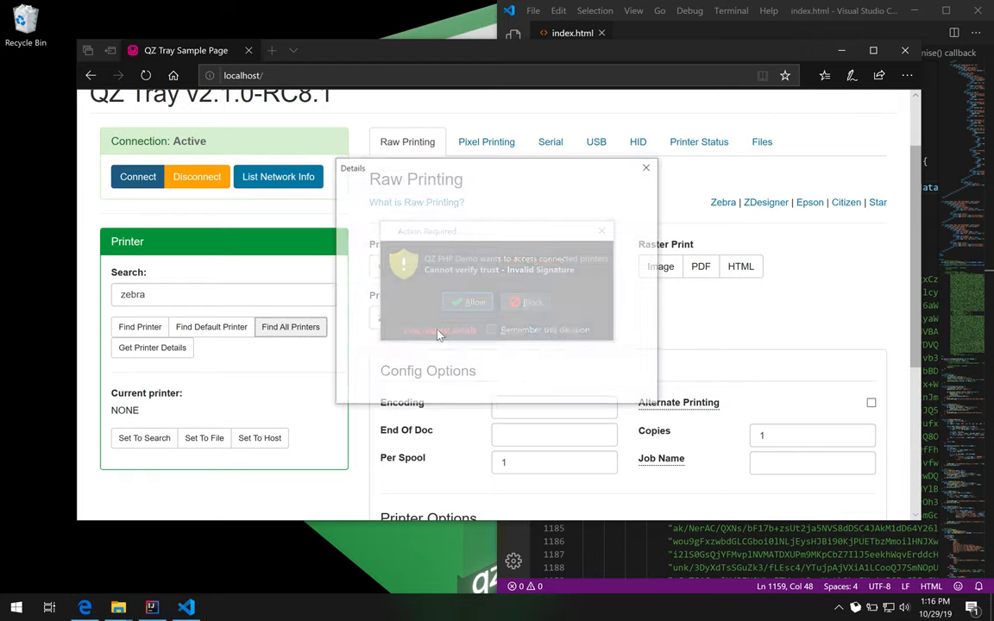
click(437, 330)
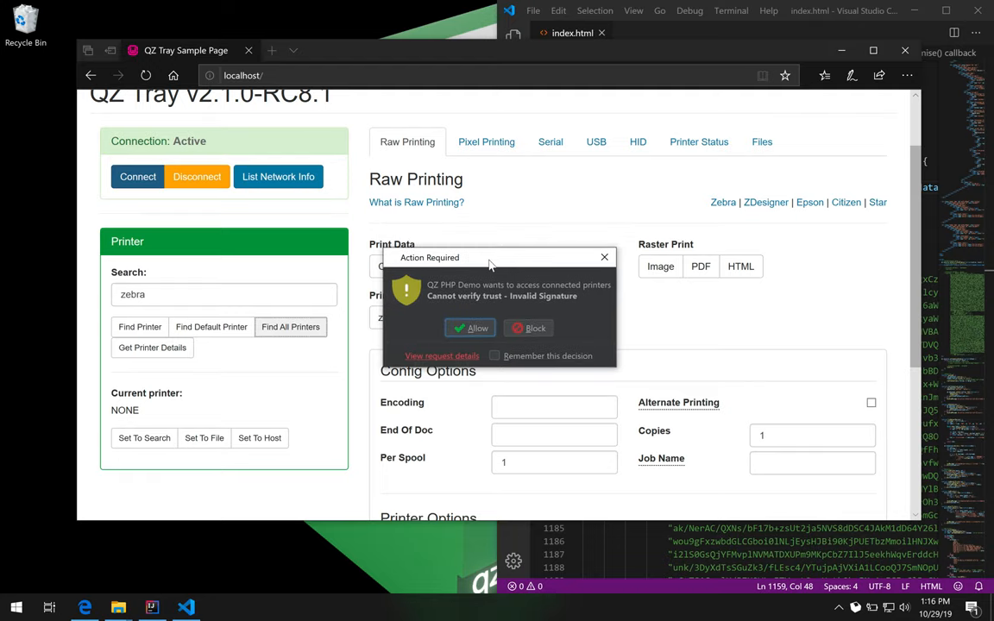
drag(490, 263, 488, 253)
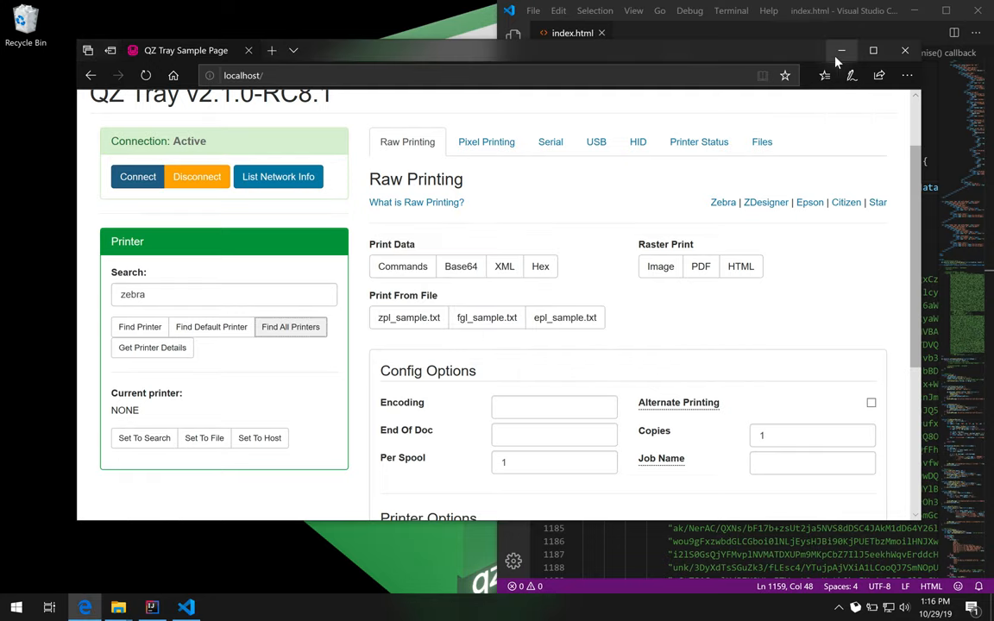
Copy private-key.pem from the Downloads folder, then return to the www folder.
click(841, 51)
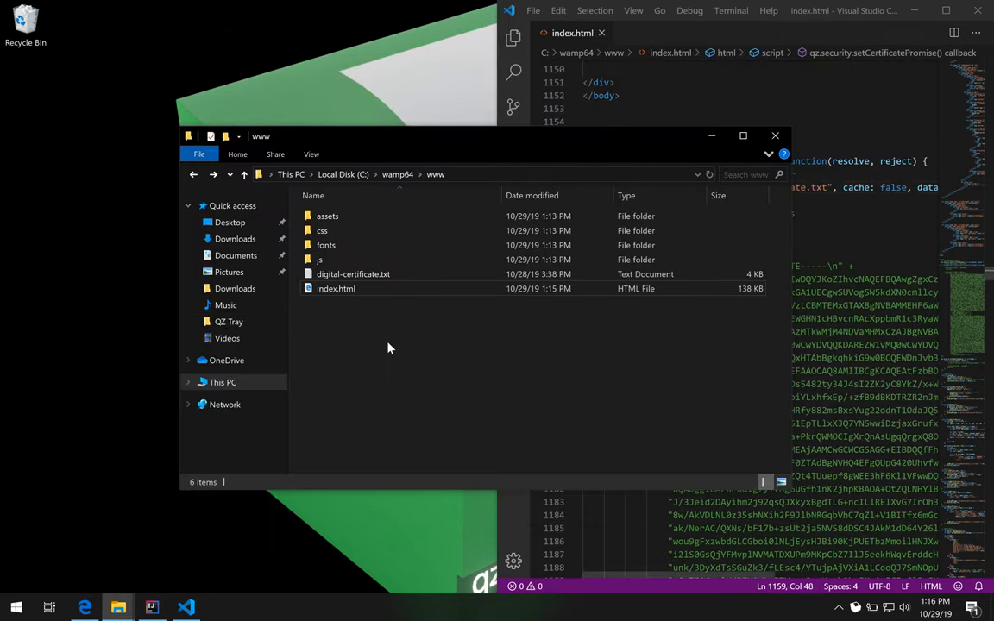
click(235, 239)
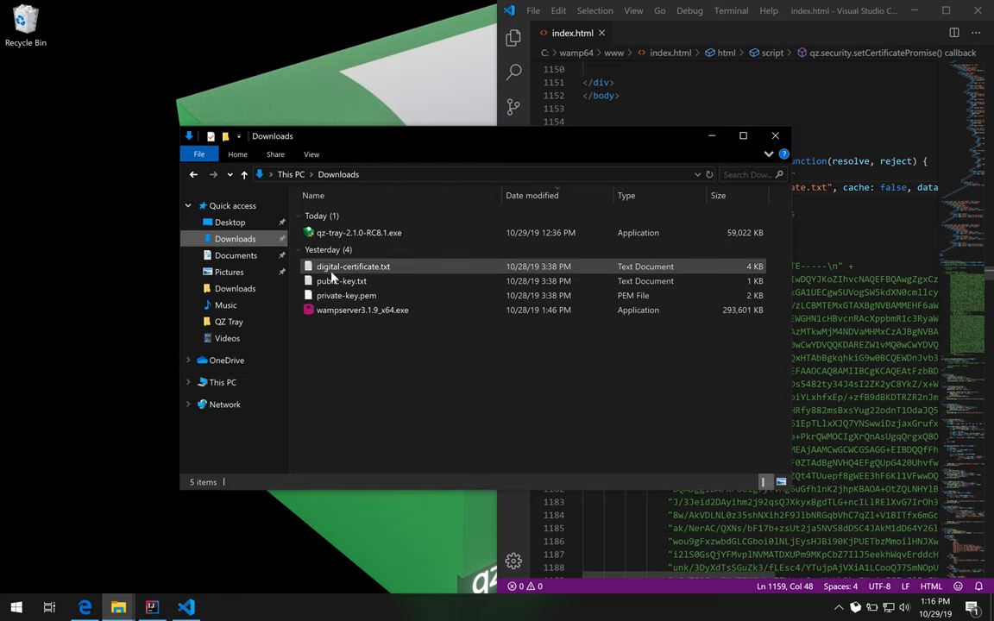
right_click(346, 295)
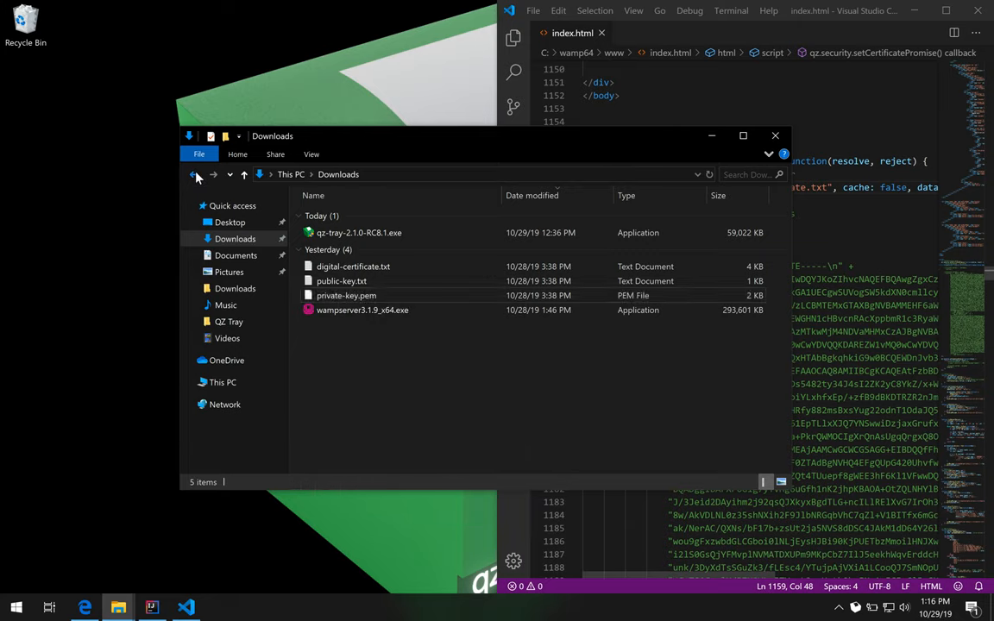
click(195, 174)
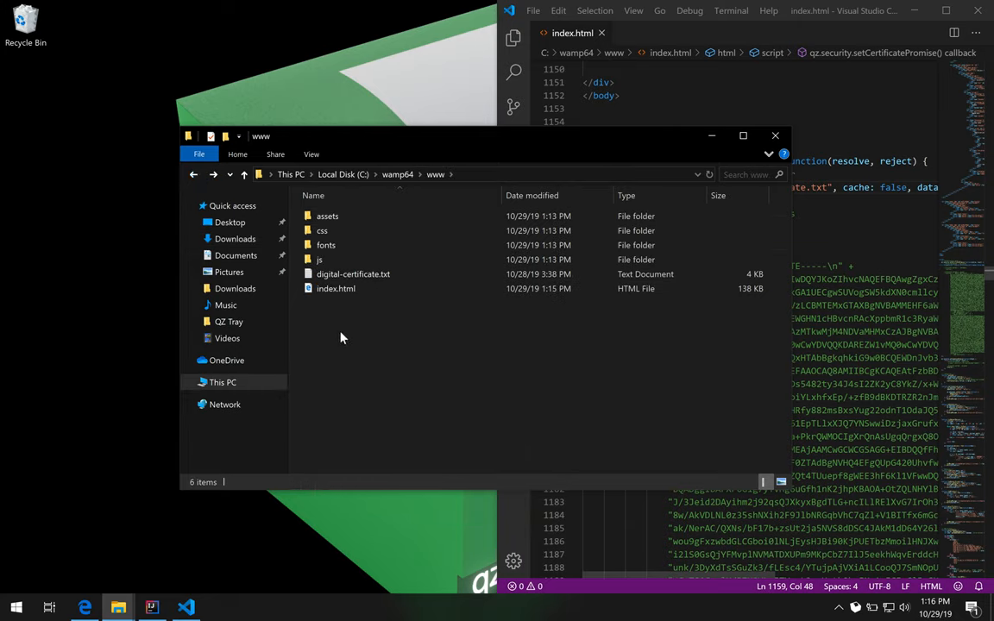
mouse_move(345, 287)
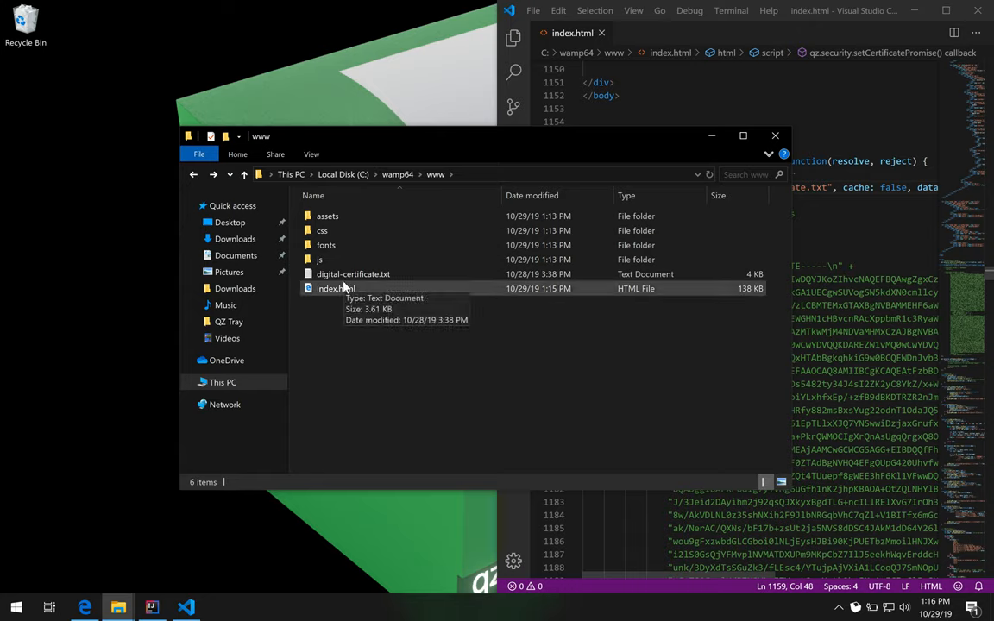
mouse_move(350, 341)
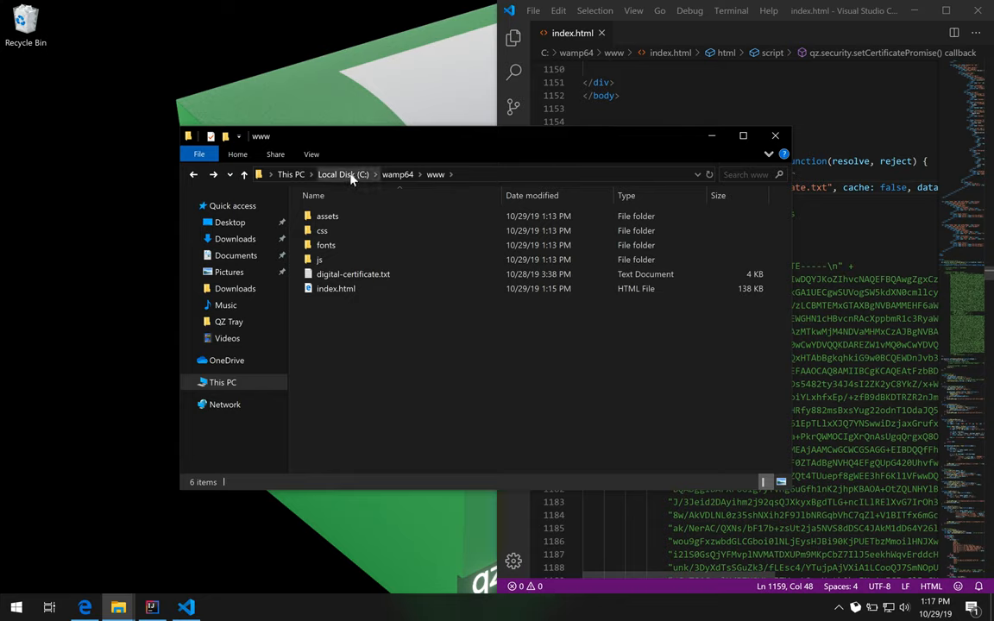
mouse_move(444, 194)
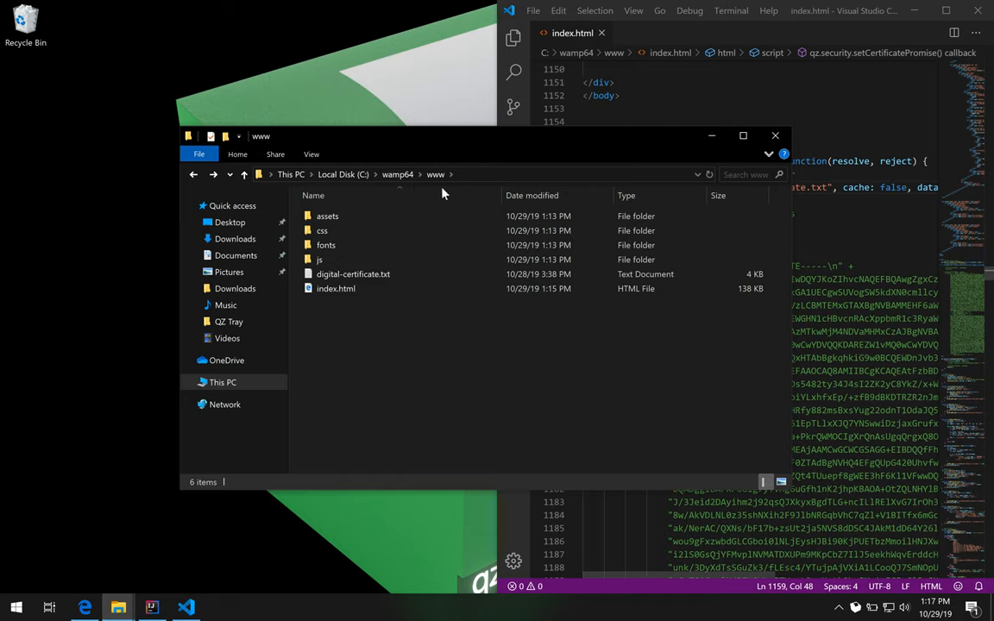
Create a C:\private folder holding private-key.pem, then reopen the wamp64 folder.
click(343, 174)
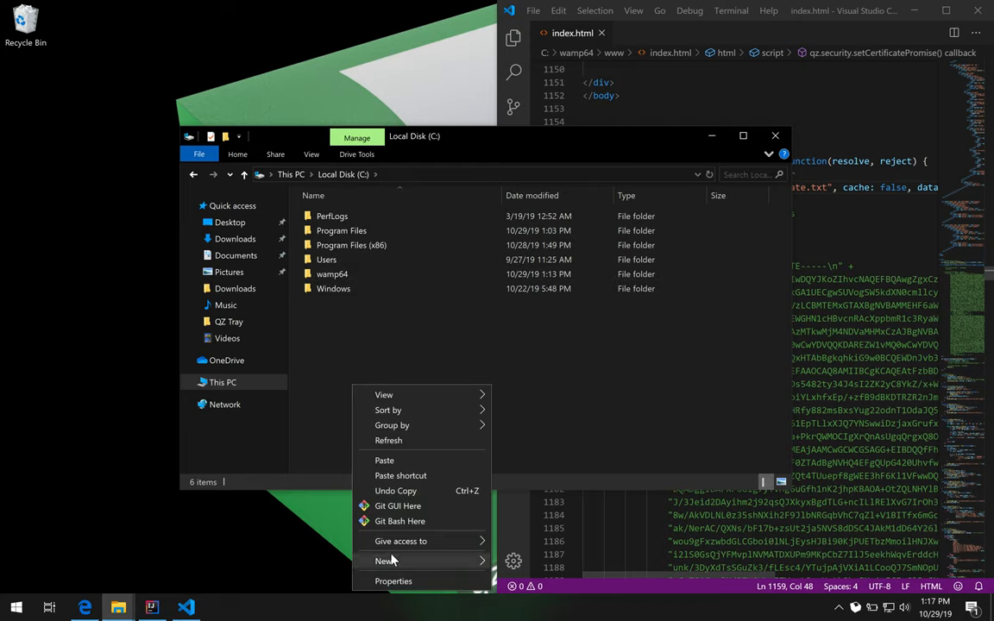
click(379, 560)
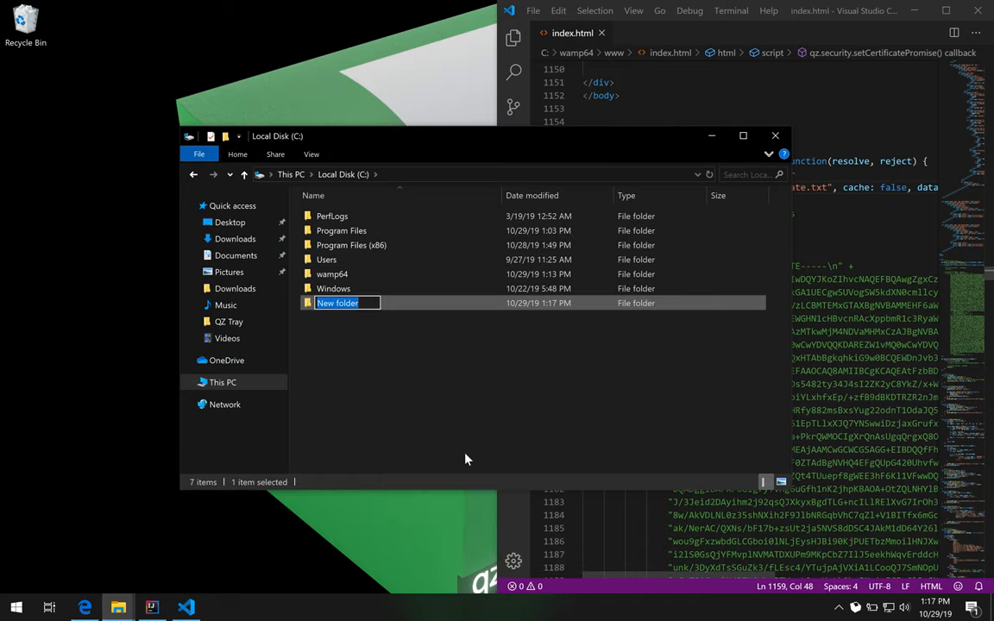
text(pria)
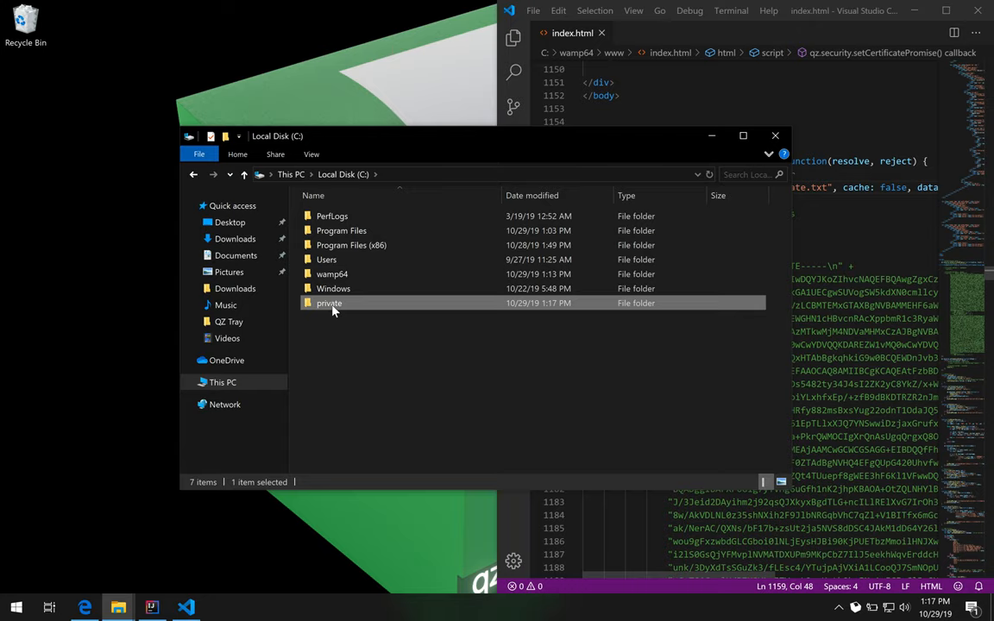
double_click(329, 303)
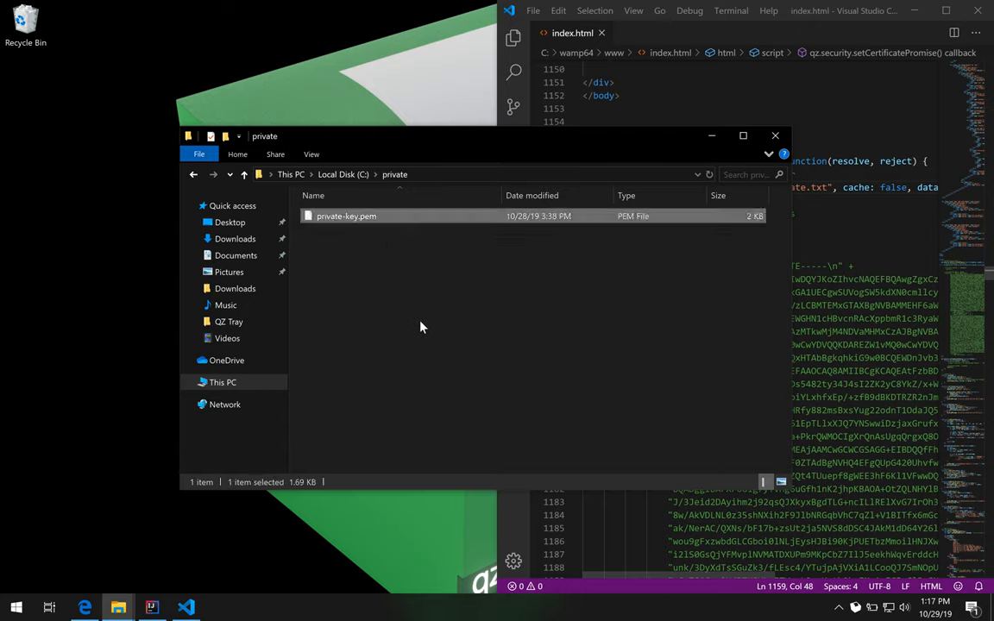
click(423, 327)
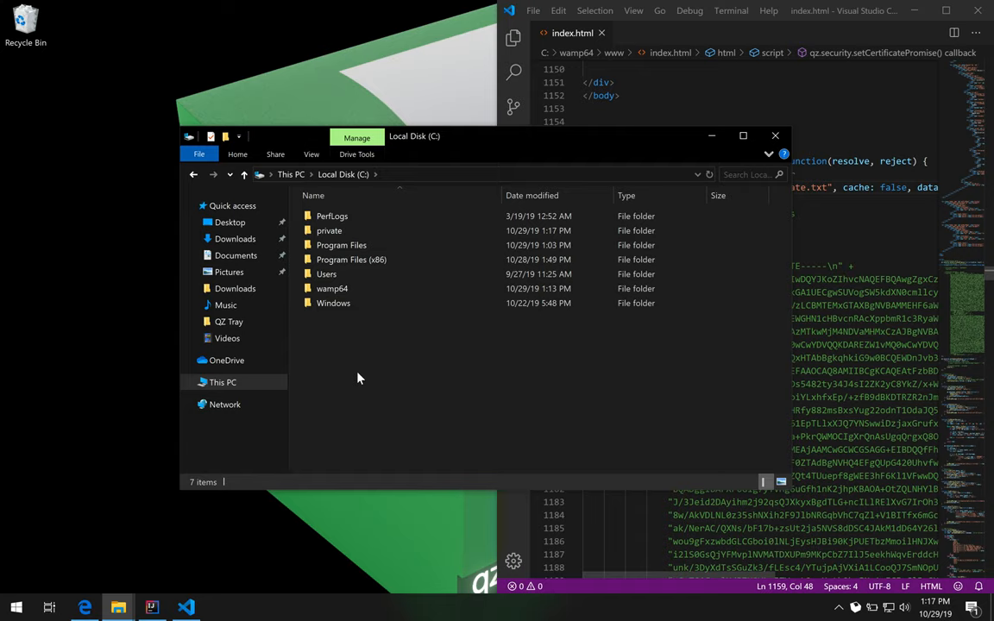
mouse_move(355, 363)
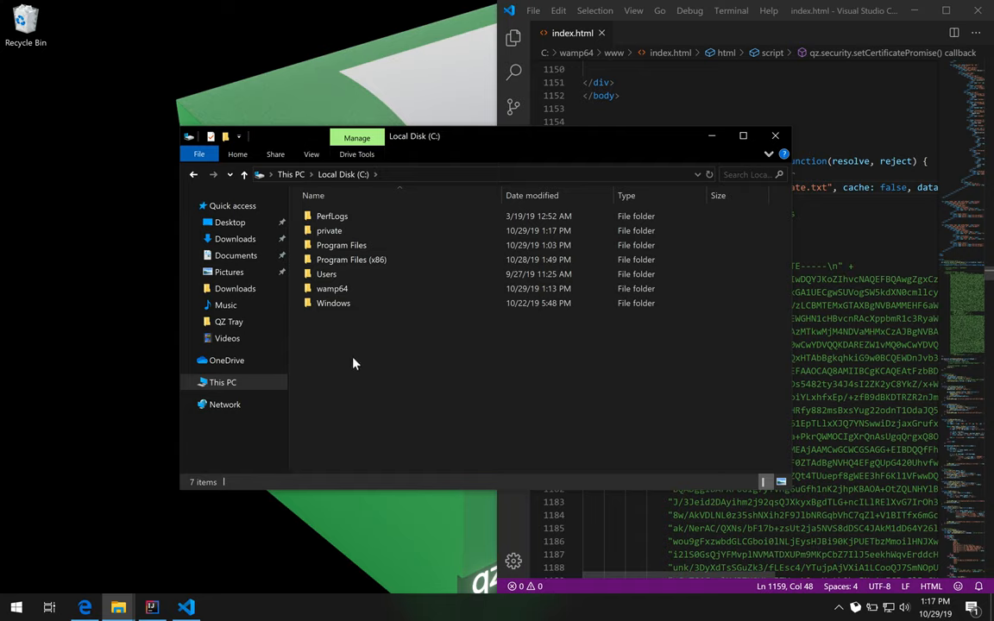
click(332, 289)
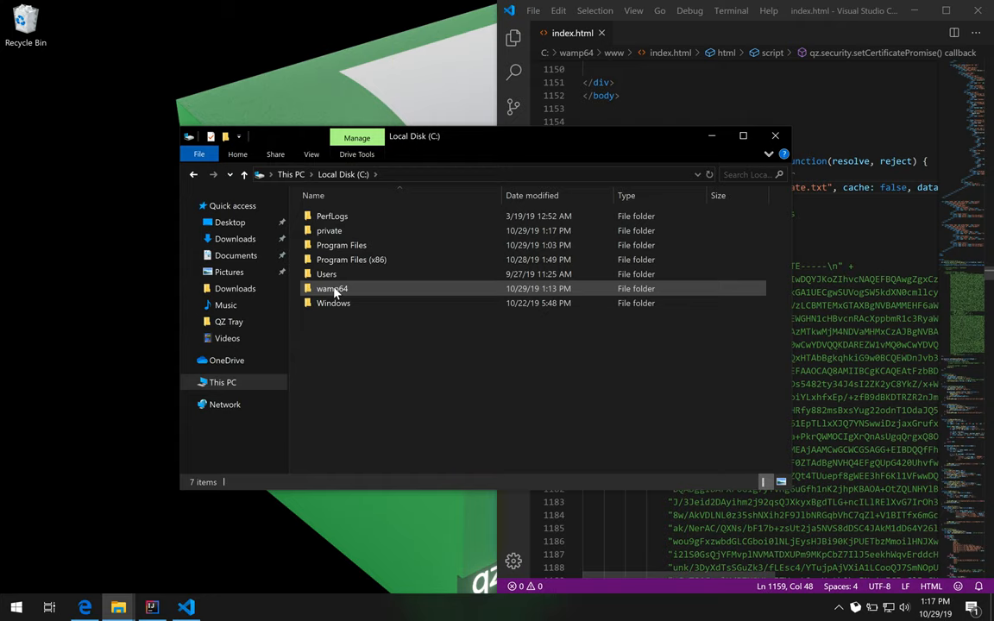
double_click(331, 288)
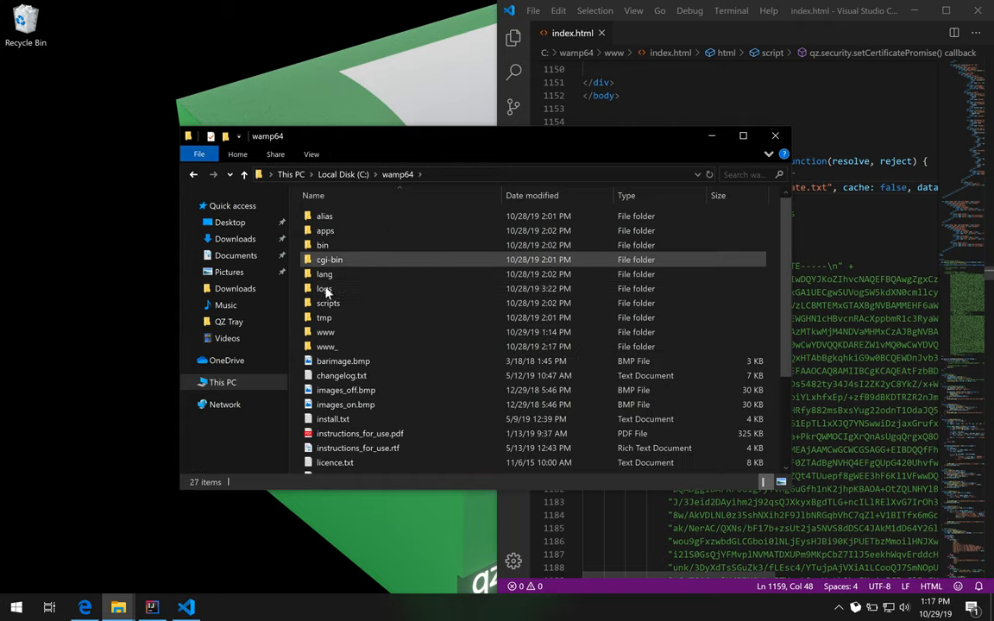
Browse into www\assets\signing and open sign-message.php with Visual Studio Code.
double_click(325, 331)
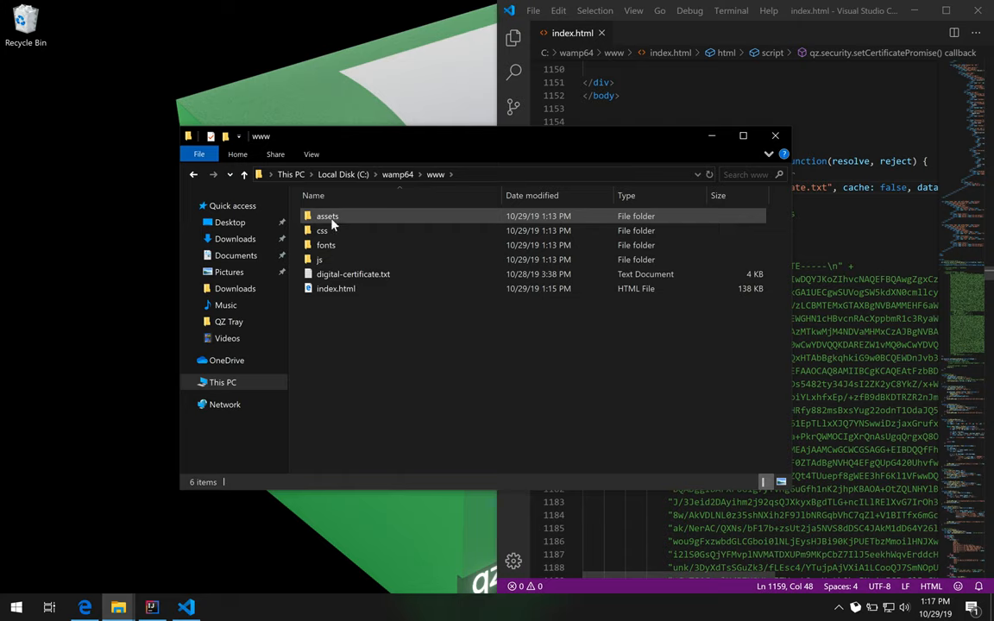
mouse_move(332, 221)
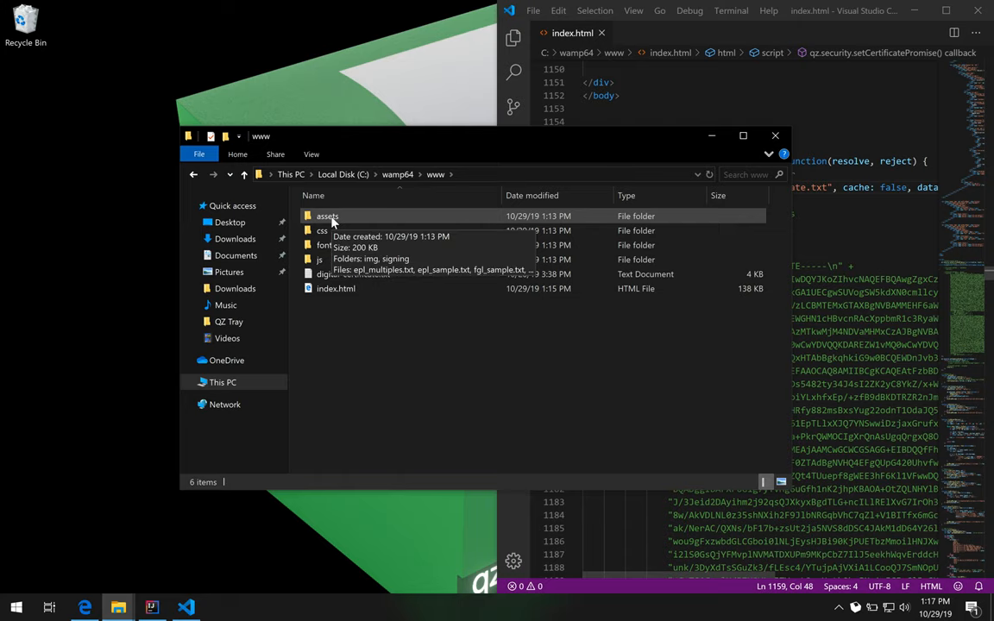
mouse_move(336, 328)
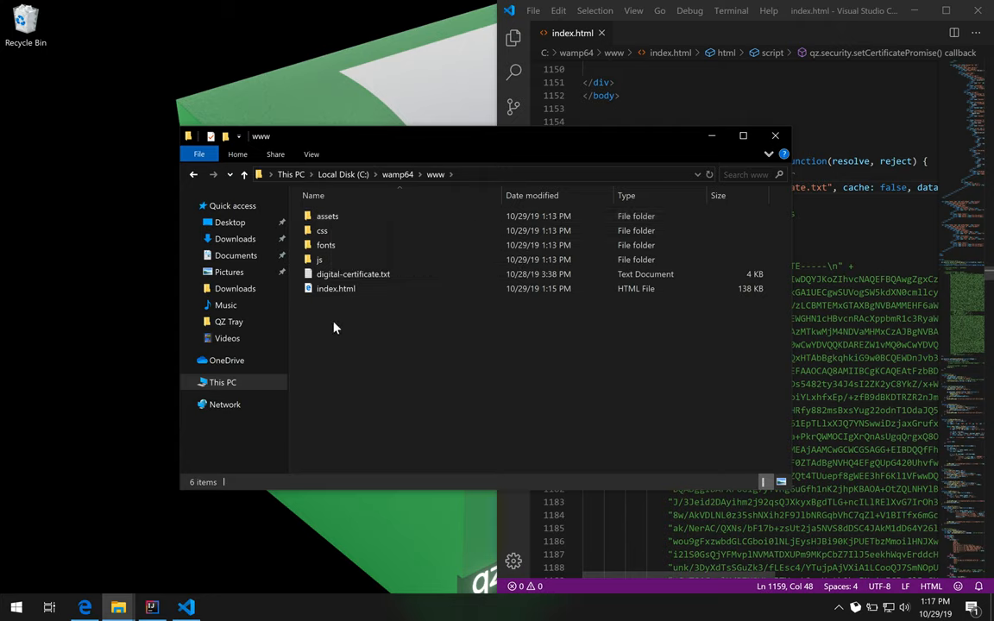
double_click(327, 216)
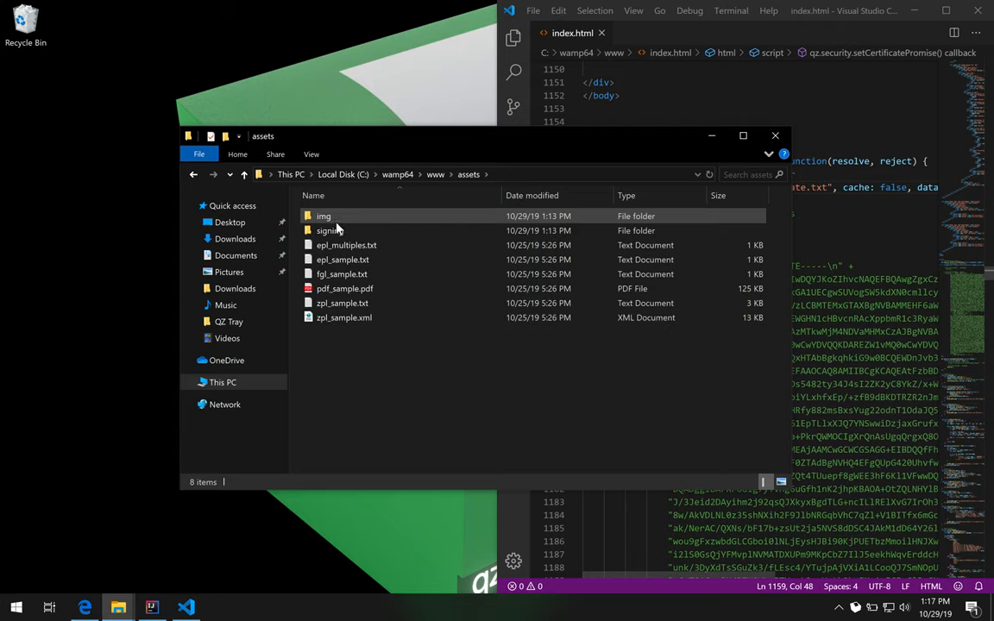
double_click(327, 230)
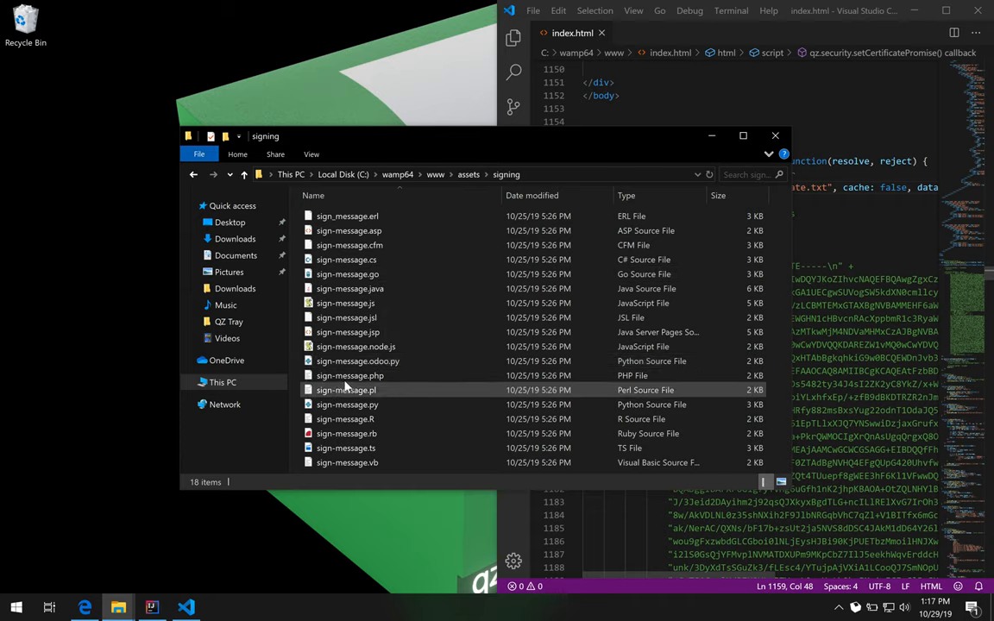
right_click(349, 375)
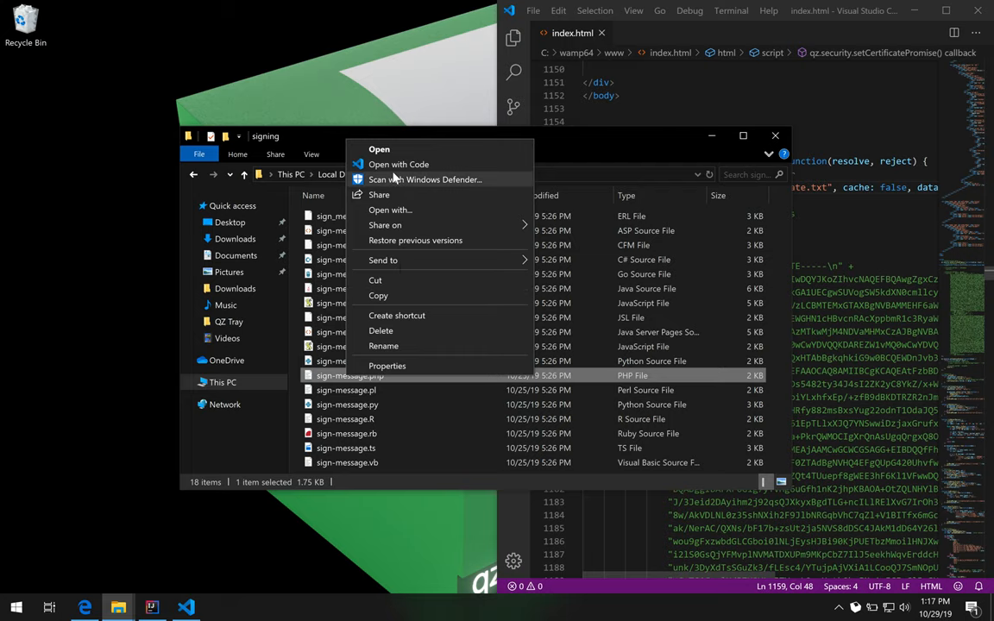
click(398, 164)
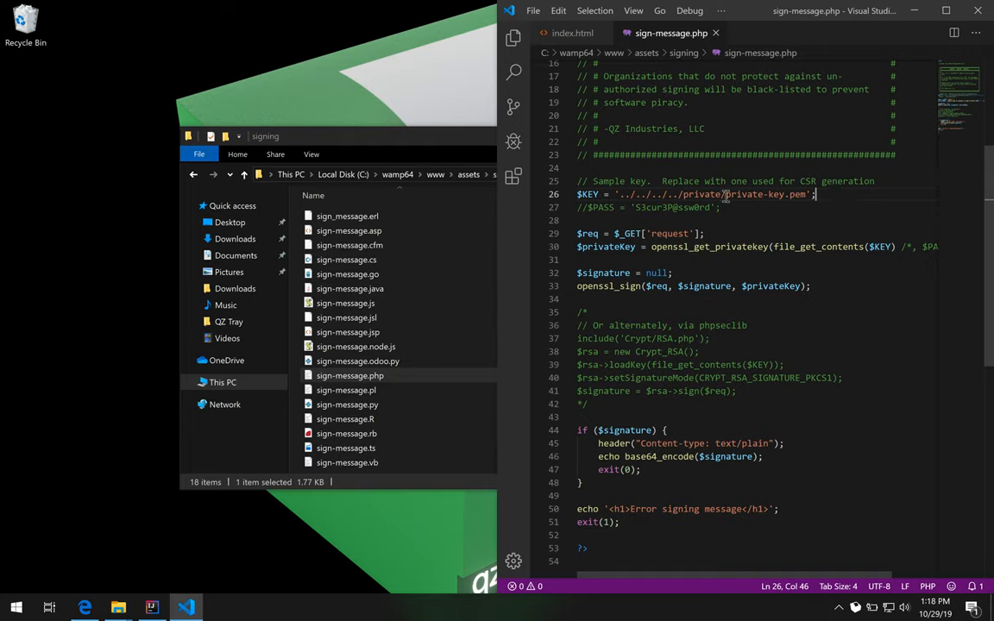
Select the folder name in the $KEY path to repoint it at private/private-key.pem.
double_click(701, 194)
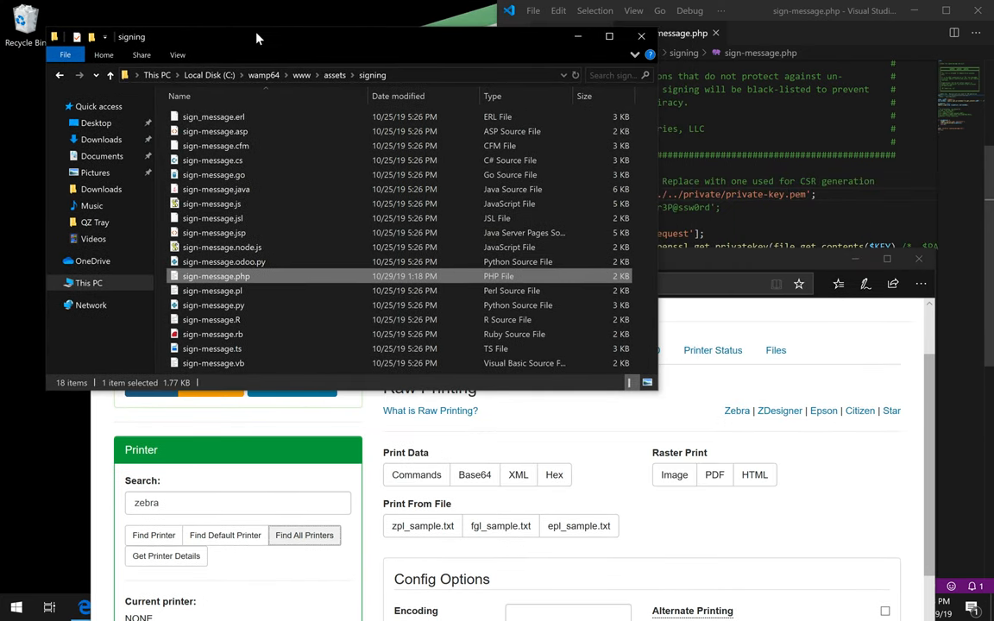
mouse_move(707, 288)
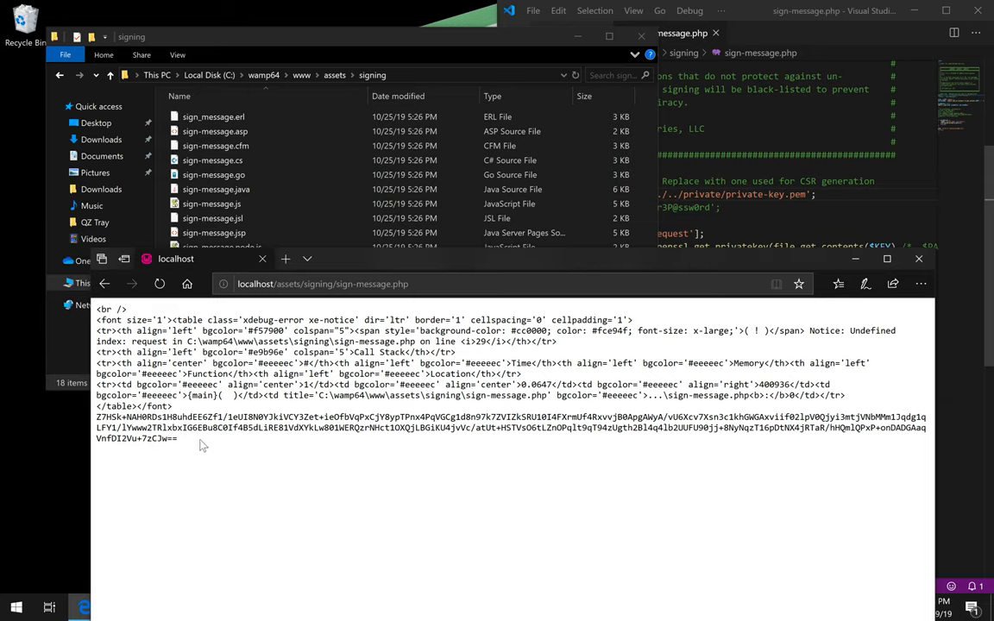
Highlight the undefined index 'request' notice shown above the base64 signature.
drag(97, 417, 177, 438)
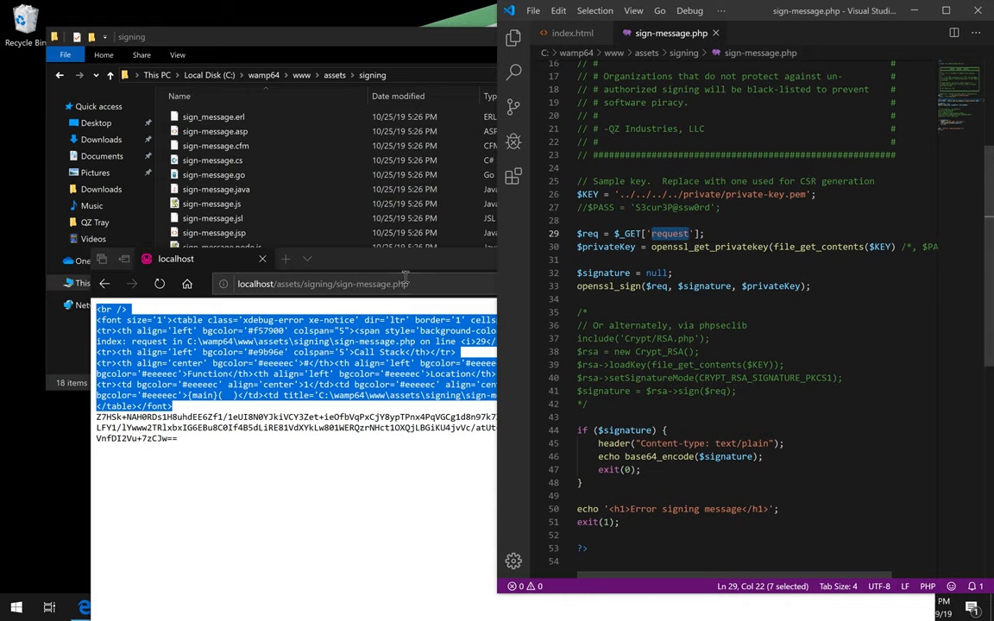
Append ?request=foo to the sign-message.php address so only the signature returns.
click(323, 283)
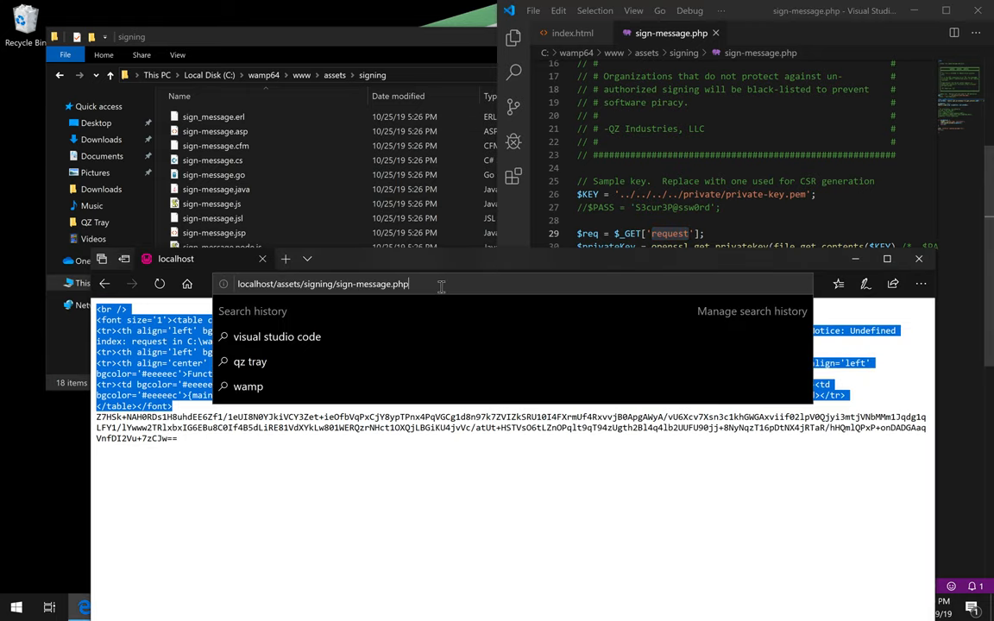
text(?request=foo)
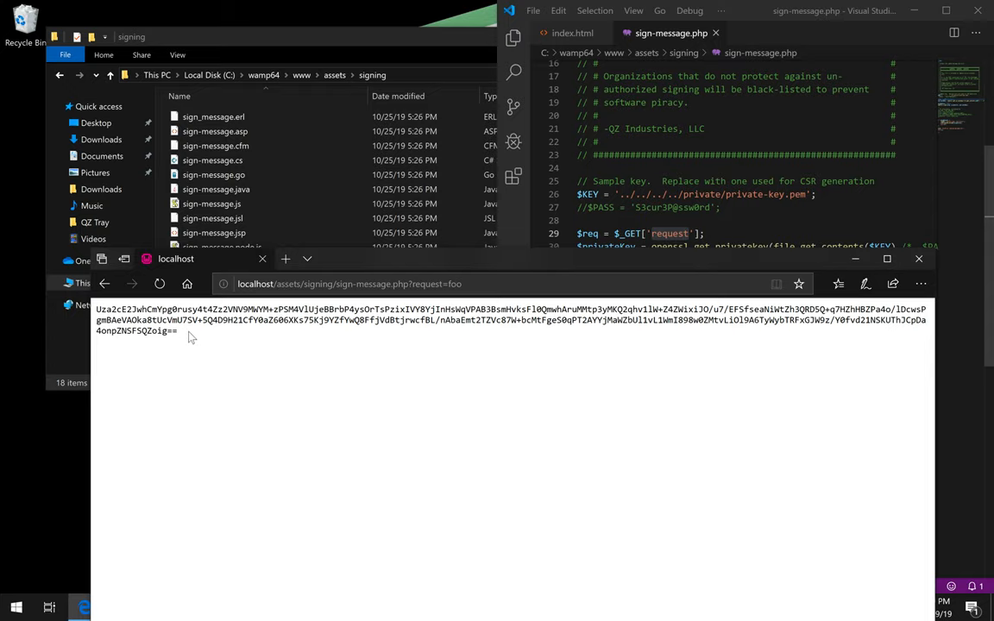
mouse_move(199, 343)
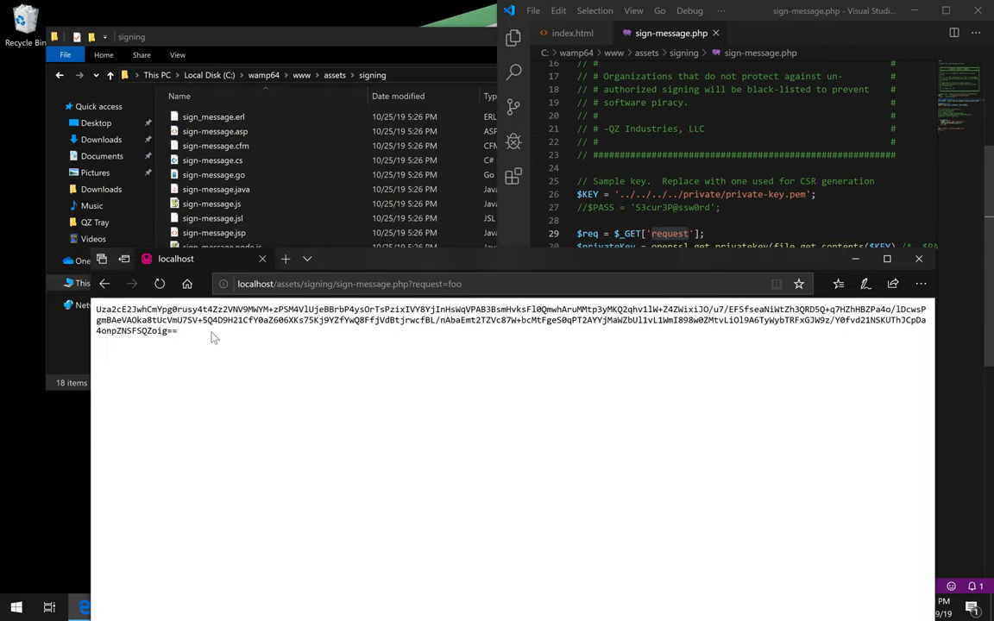
mouse_move(230, 336)
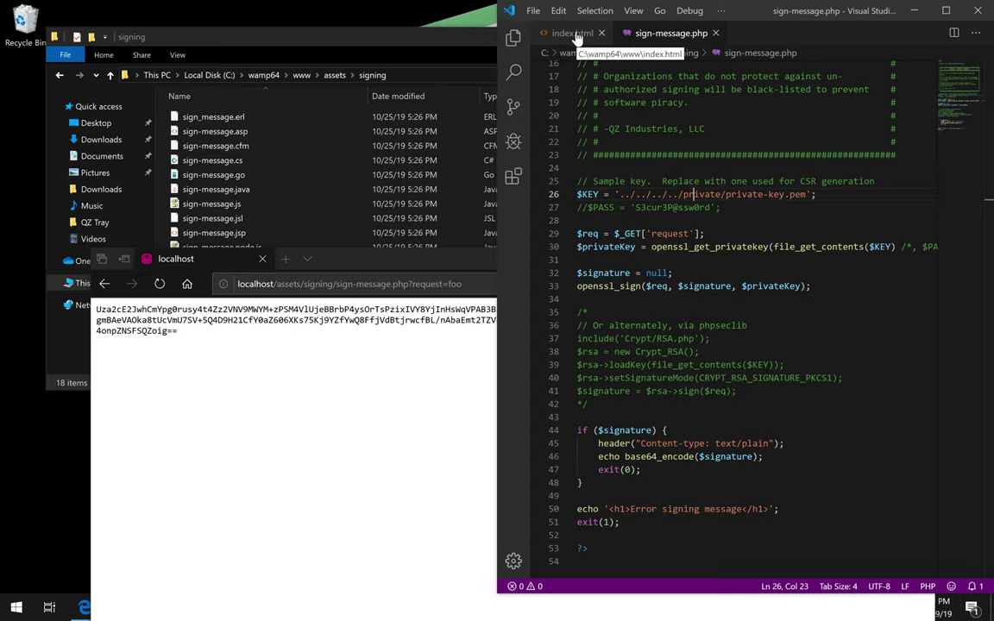
In index.html's setSignaturePromise, uncomment the $.ajax signing call and comment out resolve().
click(565, 33)
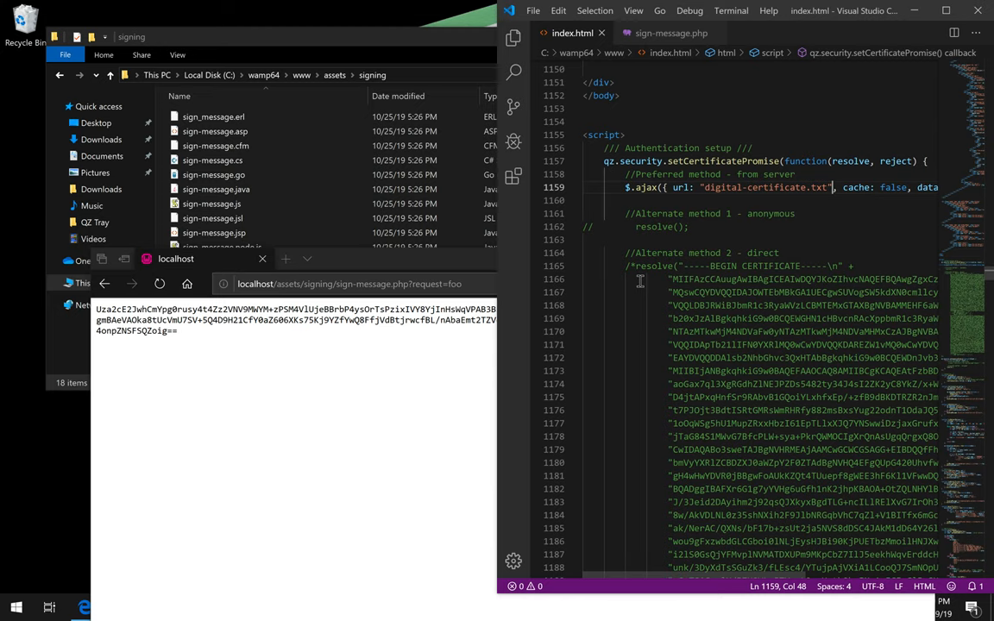
scroll(down, 3)
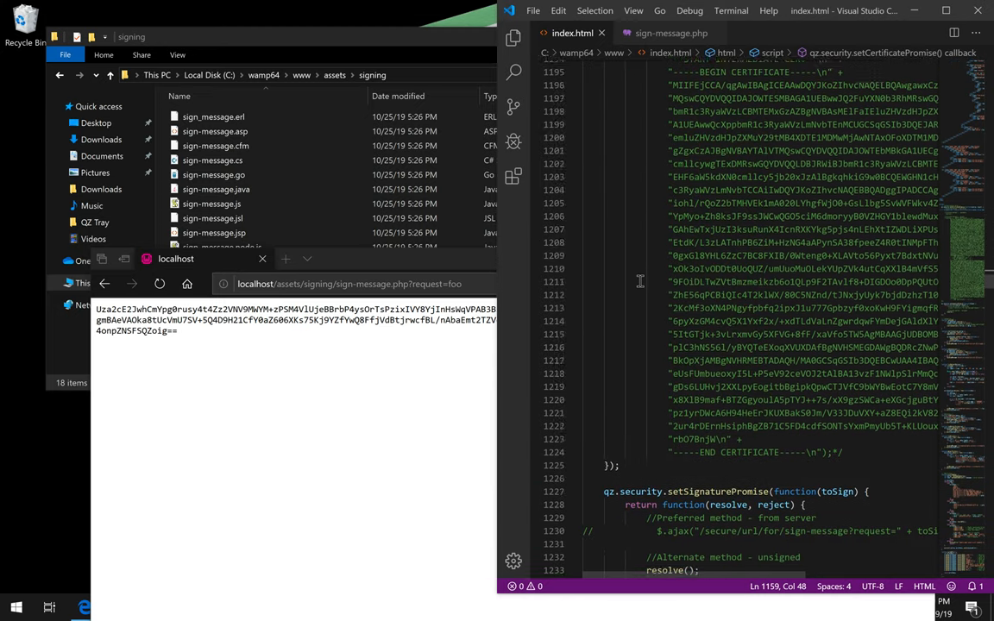
scroll(down, 3)
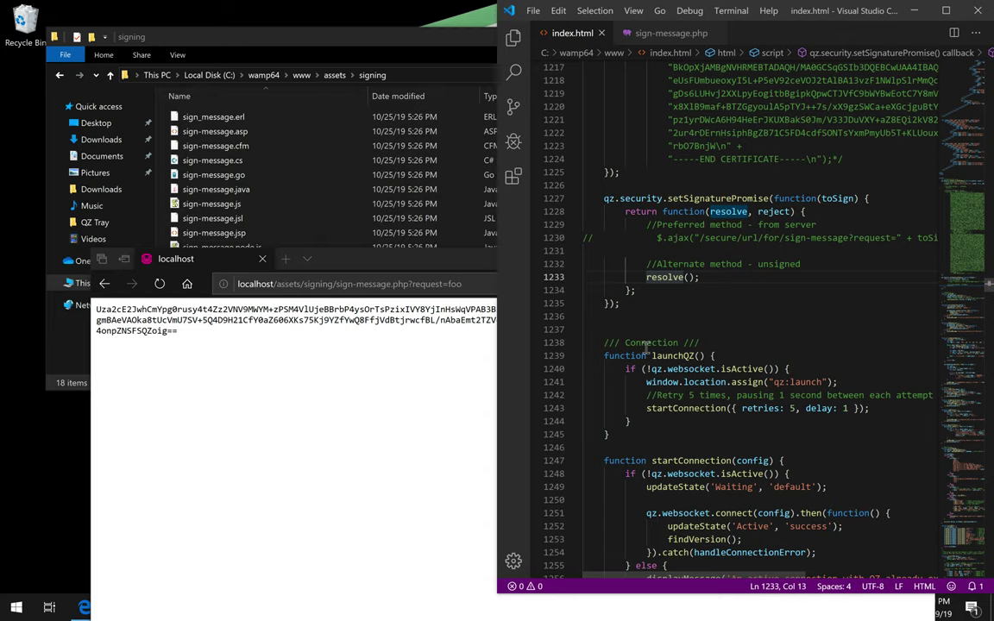
text(//)
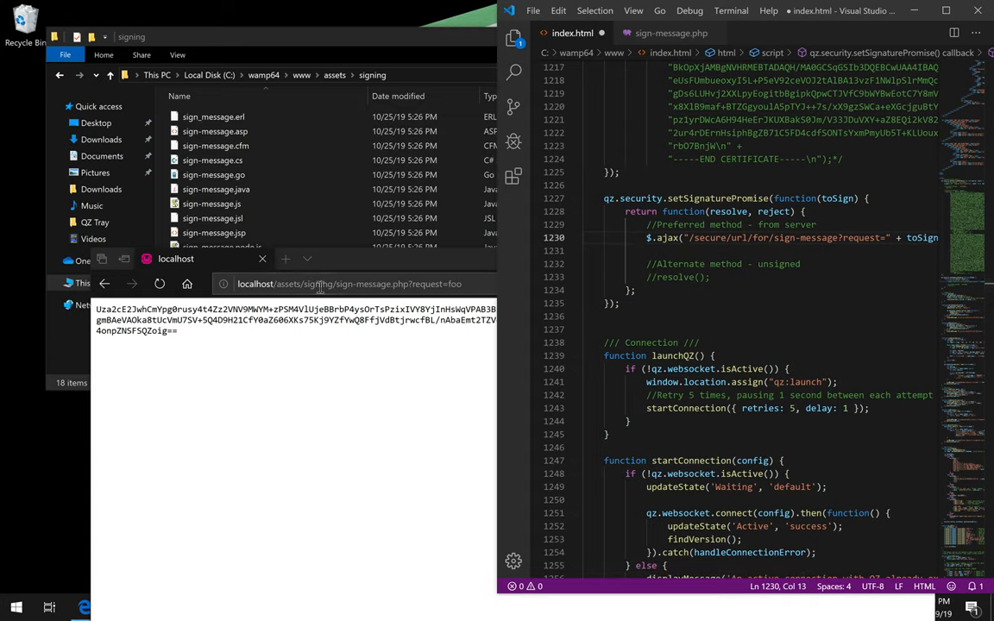
Copy the sign-message.php path from Edge into the ajax URL, replacing the placeholder.
click(350, 283)
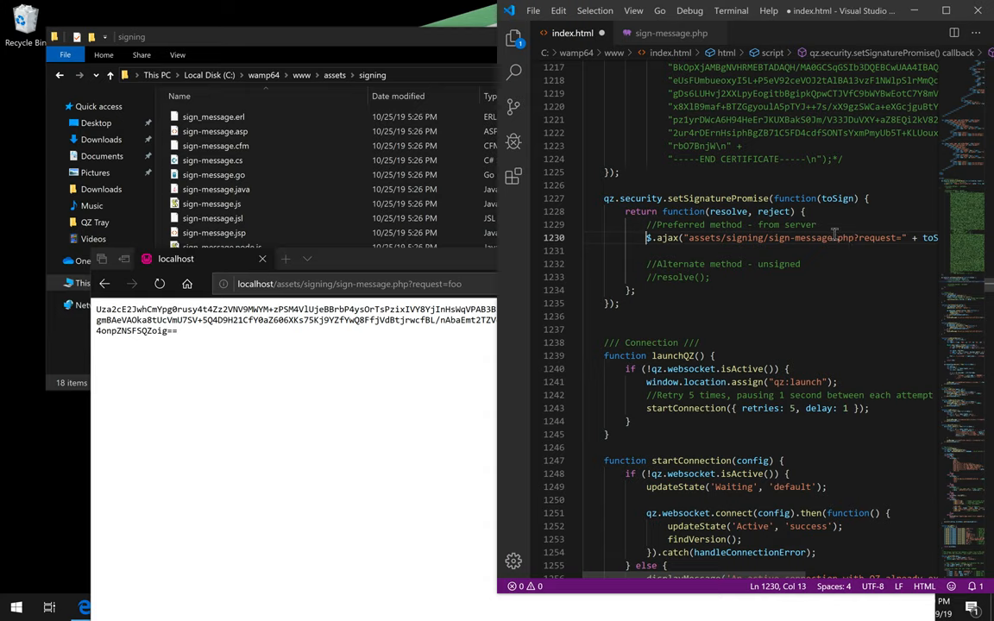
double_click(849, 237)
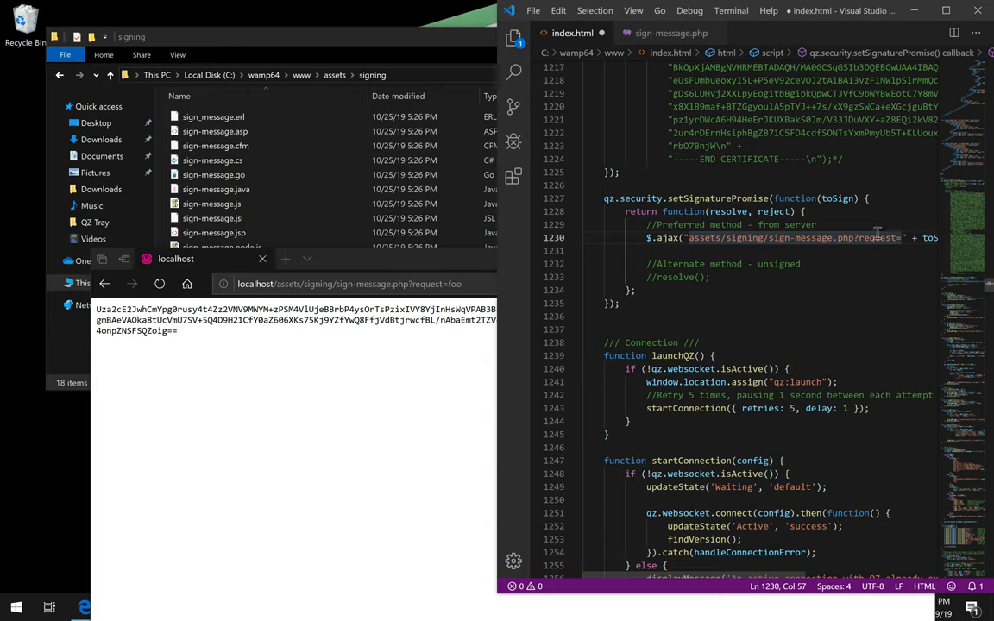
double_click(893, 237)
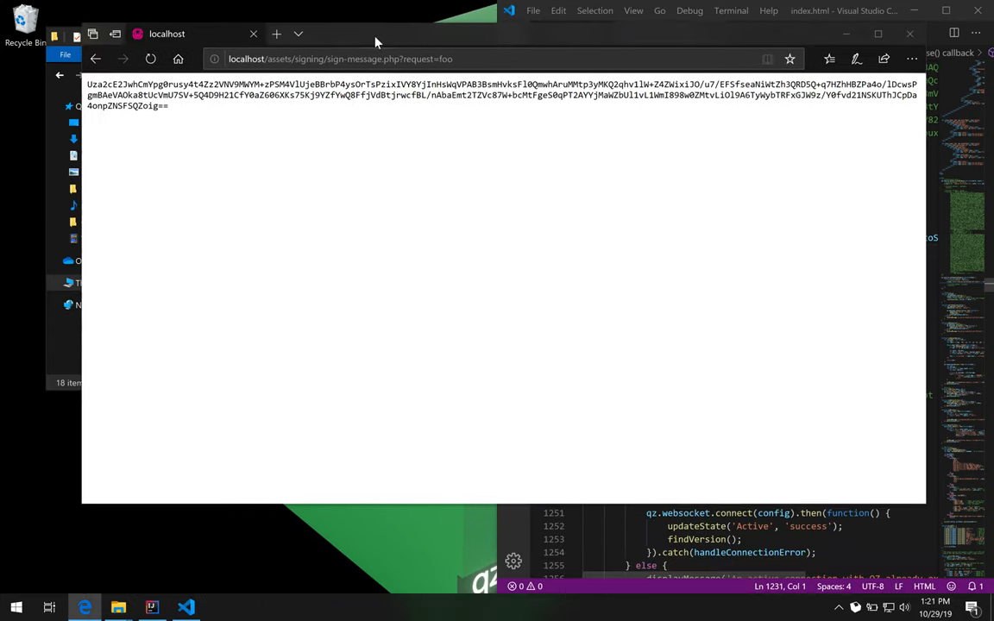
Return to the demo page, allow the connection, and list all printers.
click(103, 58)
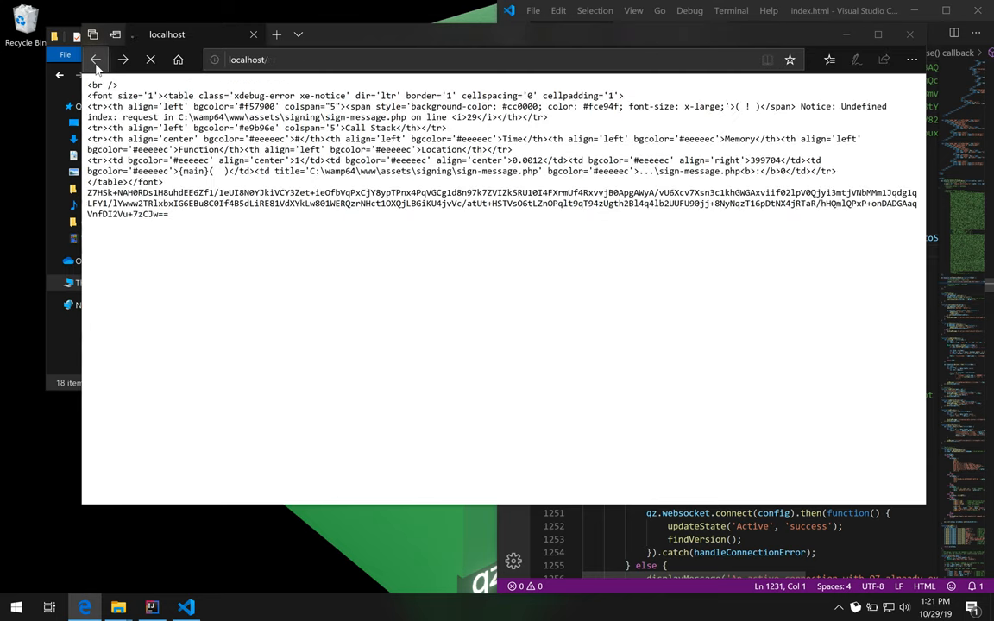
click(101, 61)
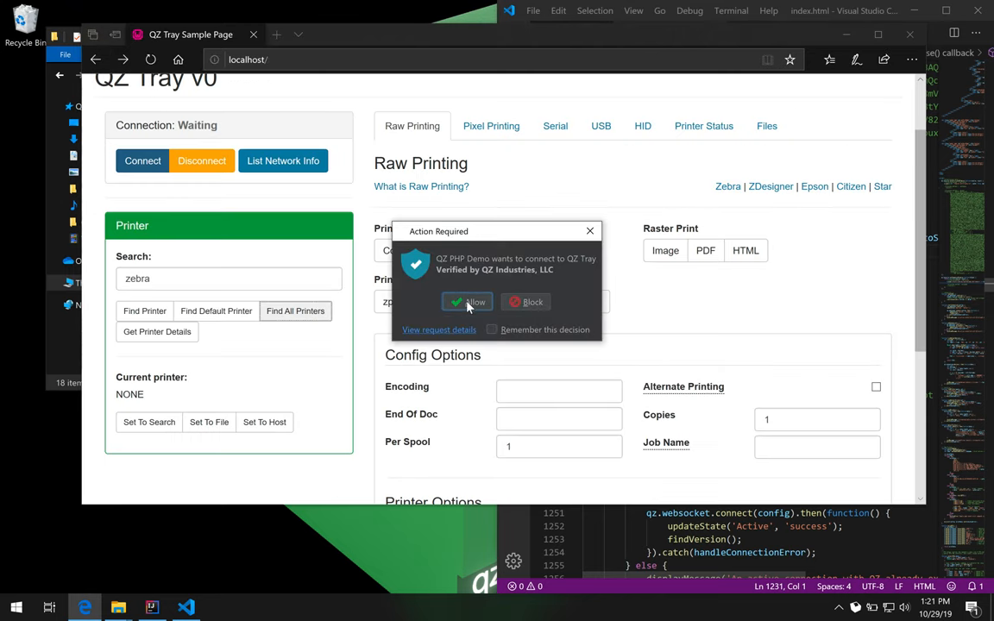
click(467, 302)
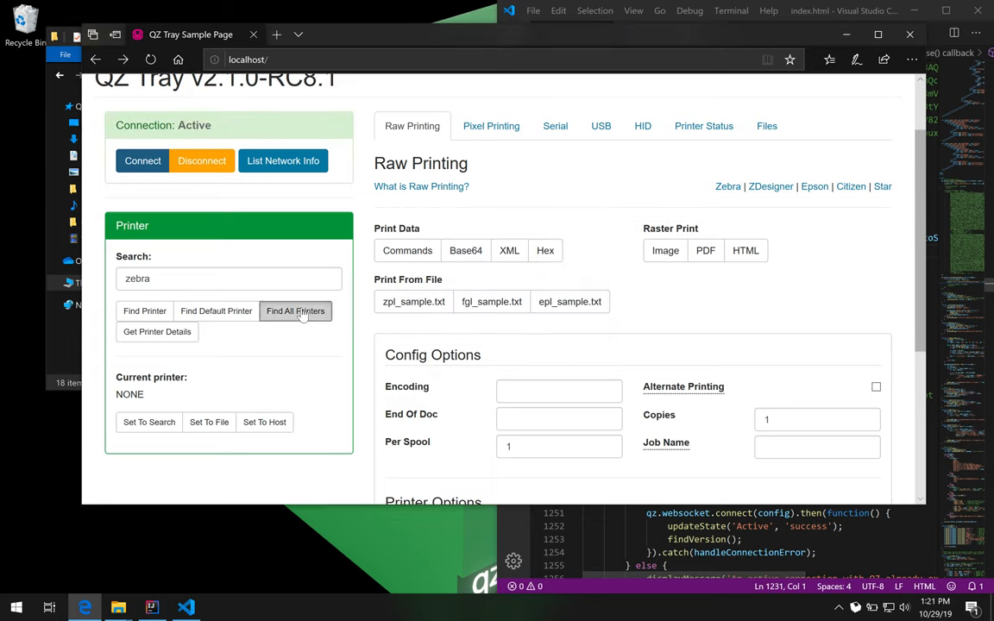
click(295, 311)
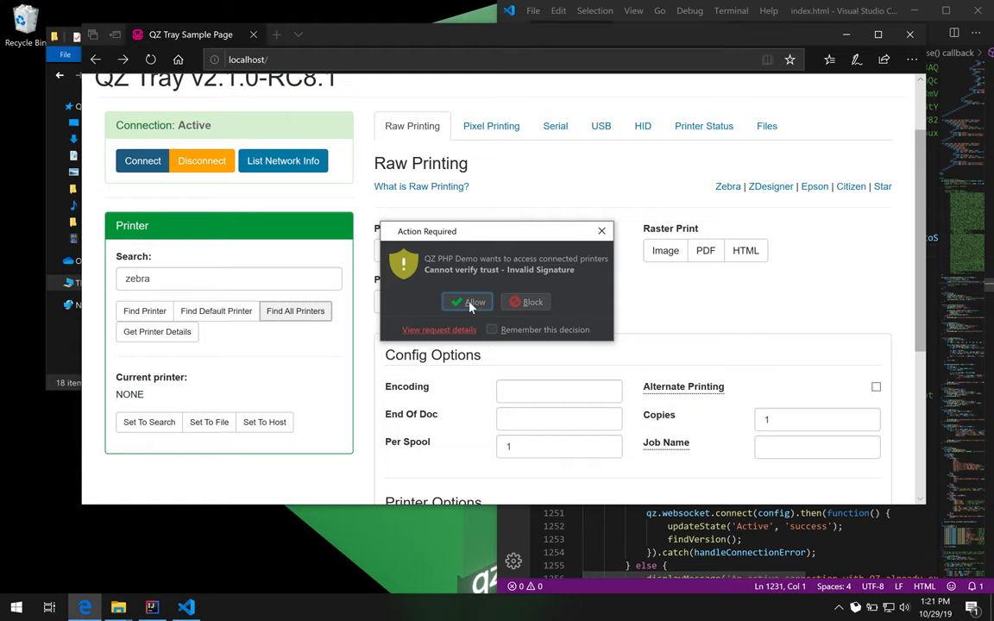
click(466, 302)
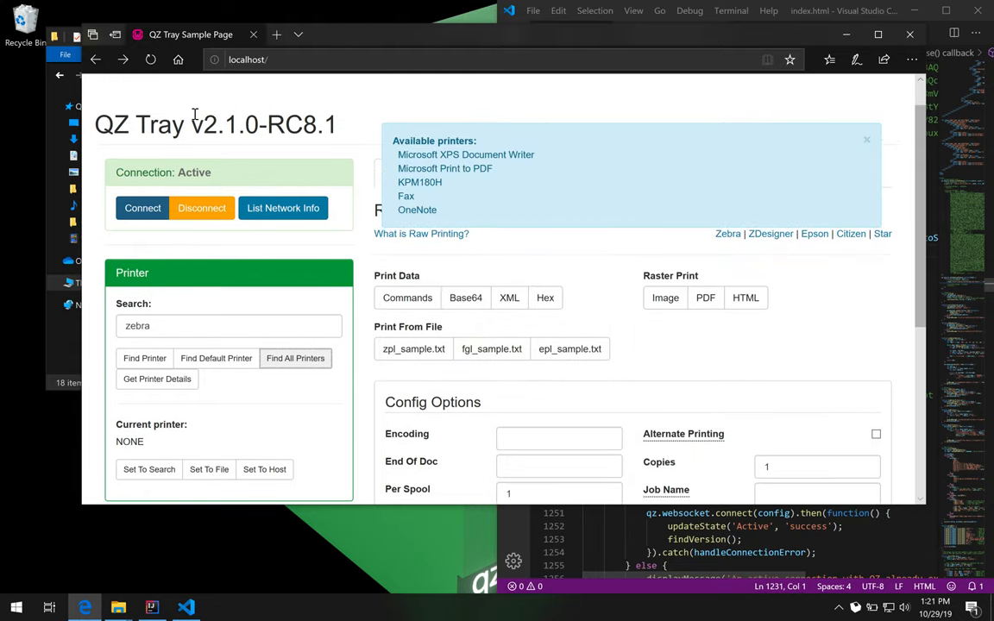
Reload the demo page, allow the verified connection, and request printers again.
click(152, 59)
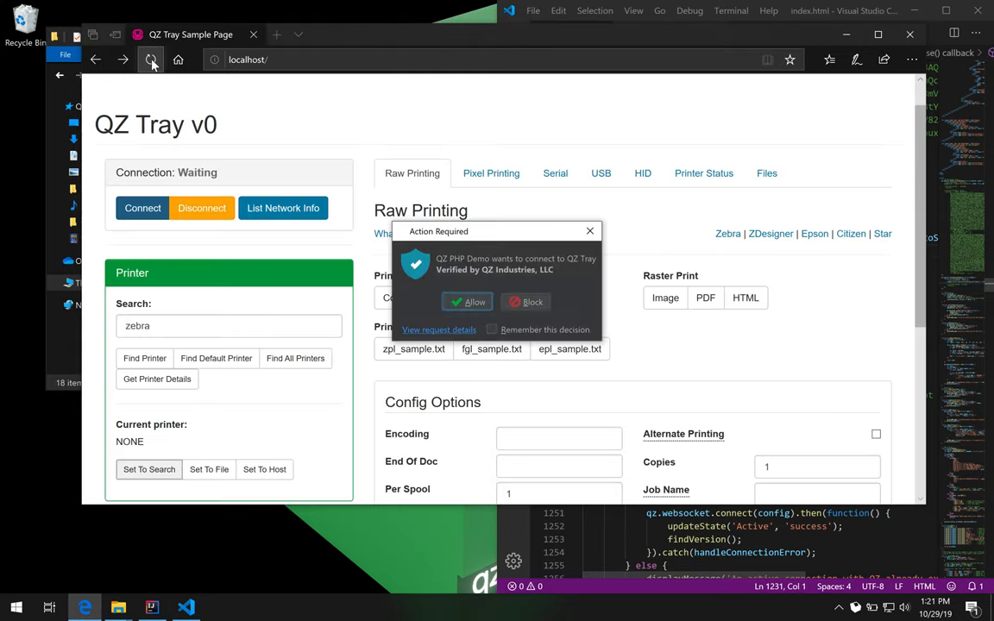
click(467, 301)
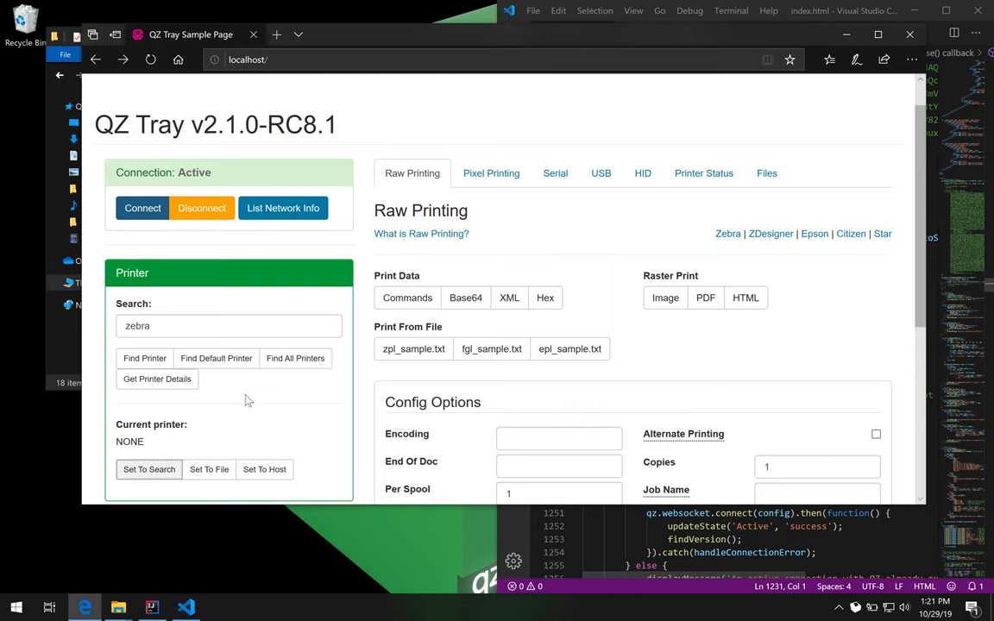
click(295, 358)
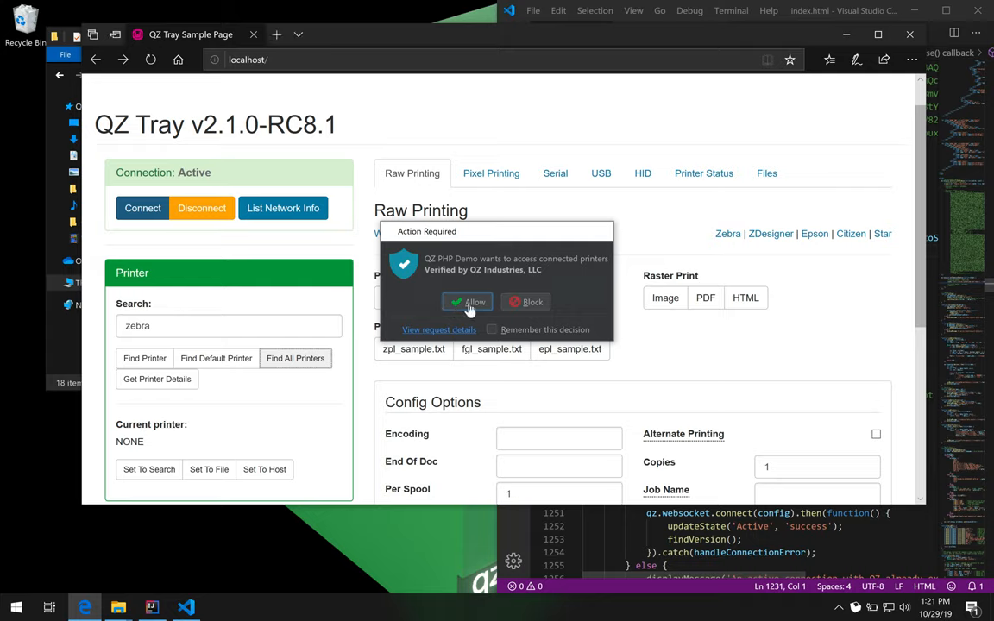
Allow both verified printer access prompts, then show each printer's driver and density details.
click(466, 302)
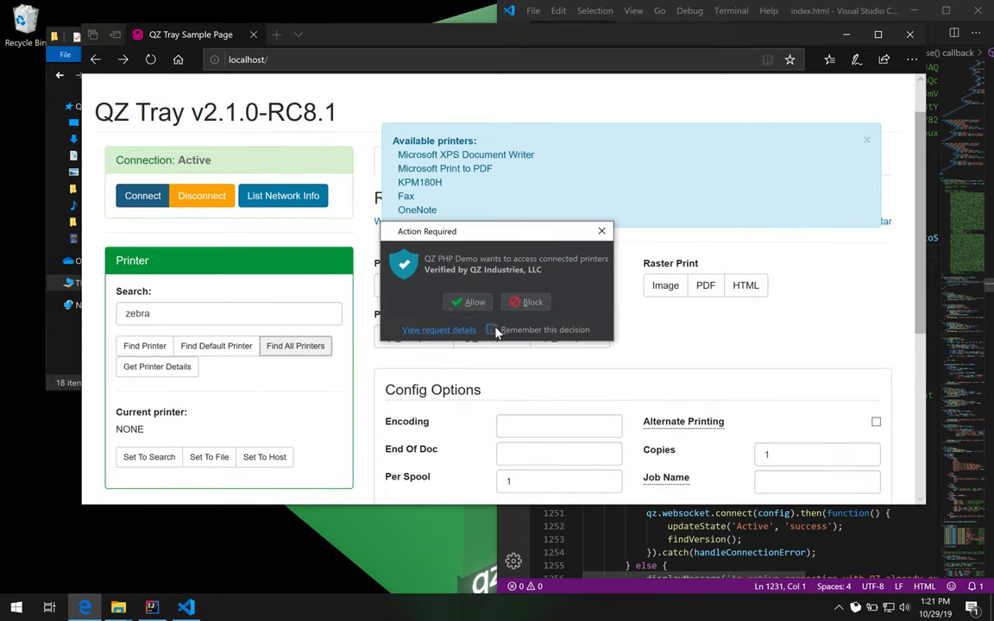
click(466, 302)
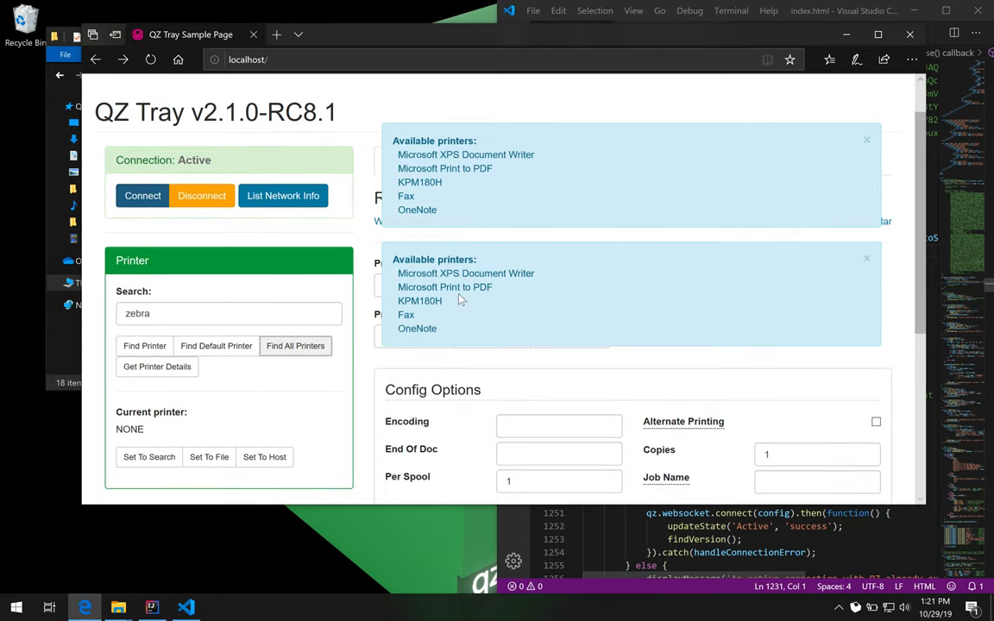
scroll(down, 3)
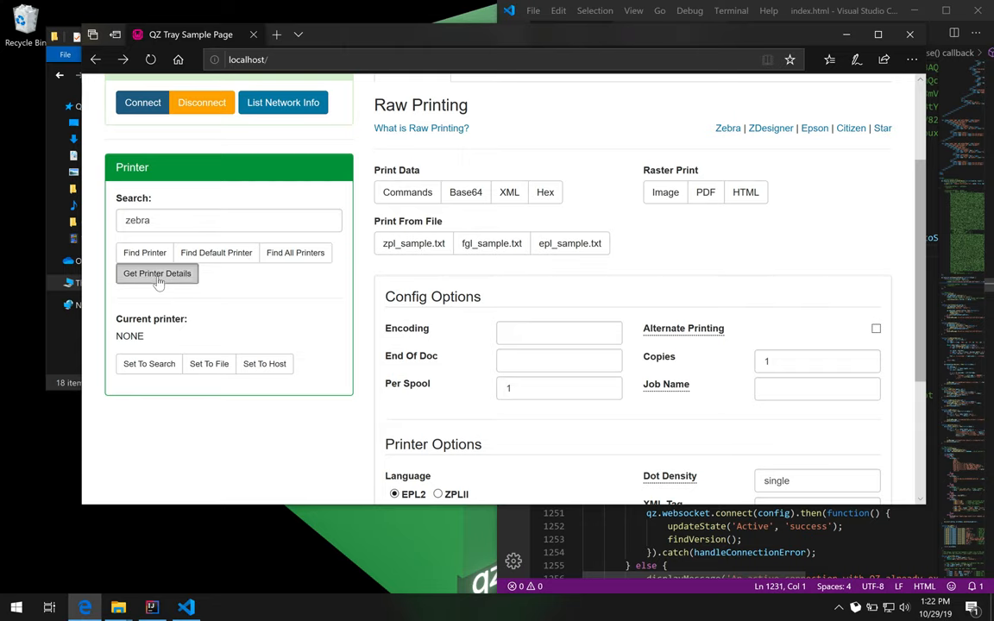
click(157, 273)
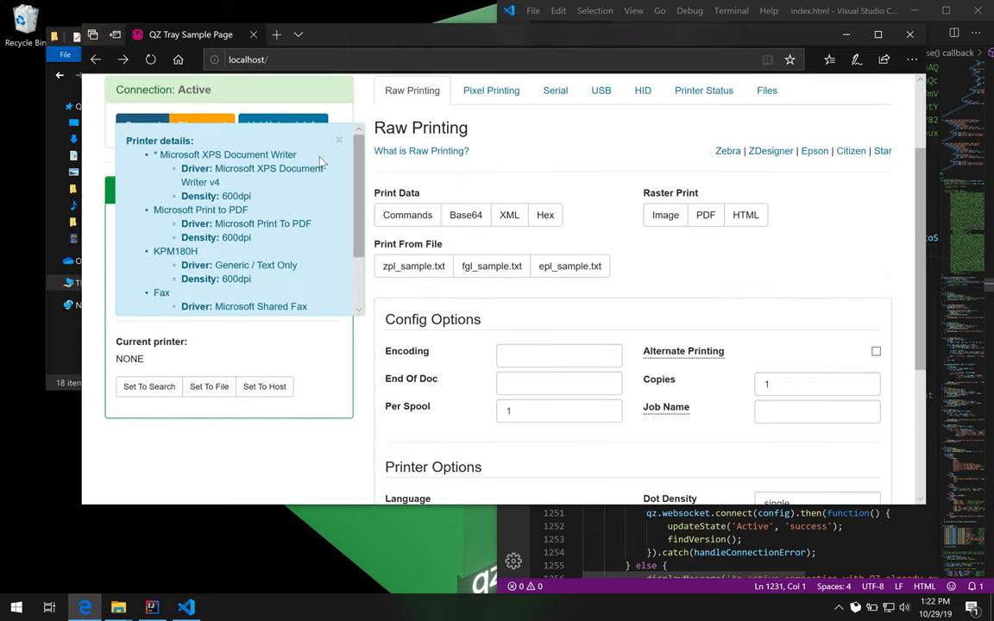